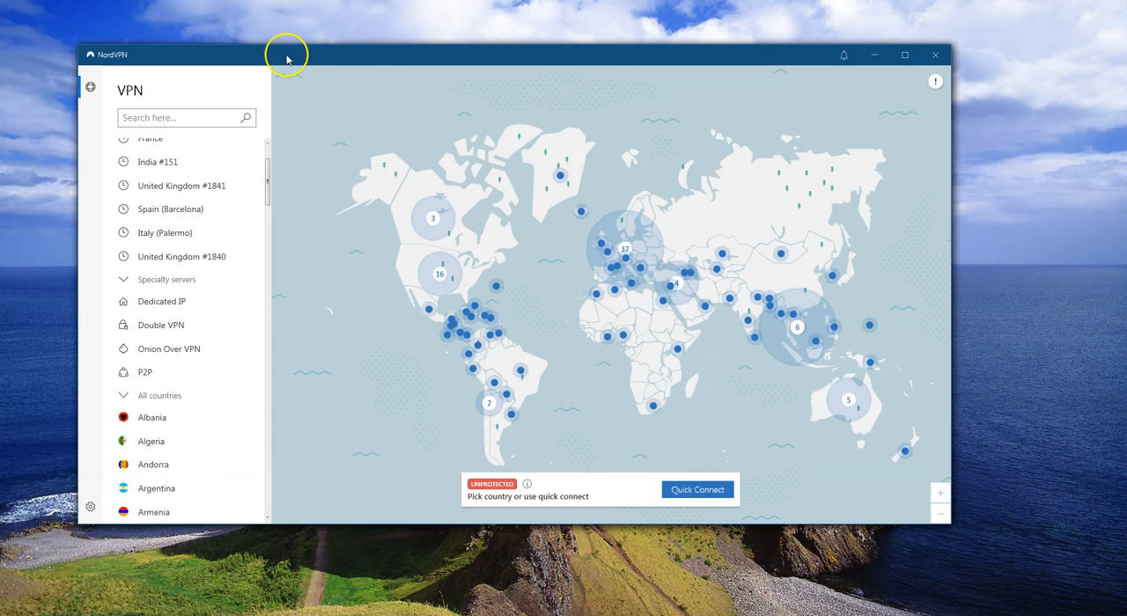
{"action": "mouse_move", "coordinate": [285, 60]}
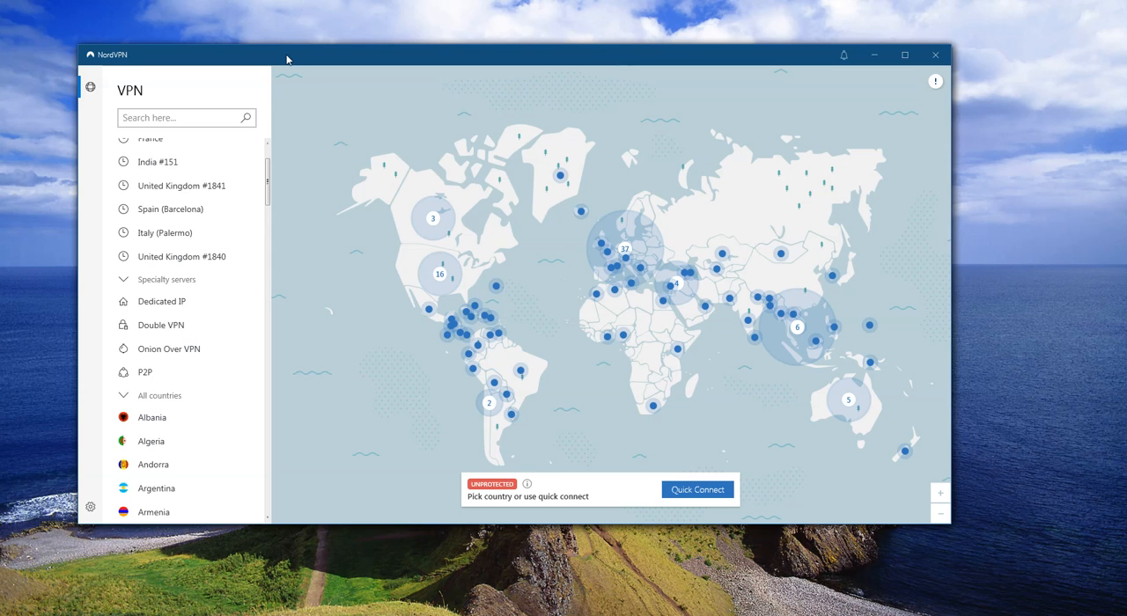
{"action": "mouse_move", "coordinate": [299, 41]}
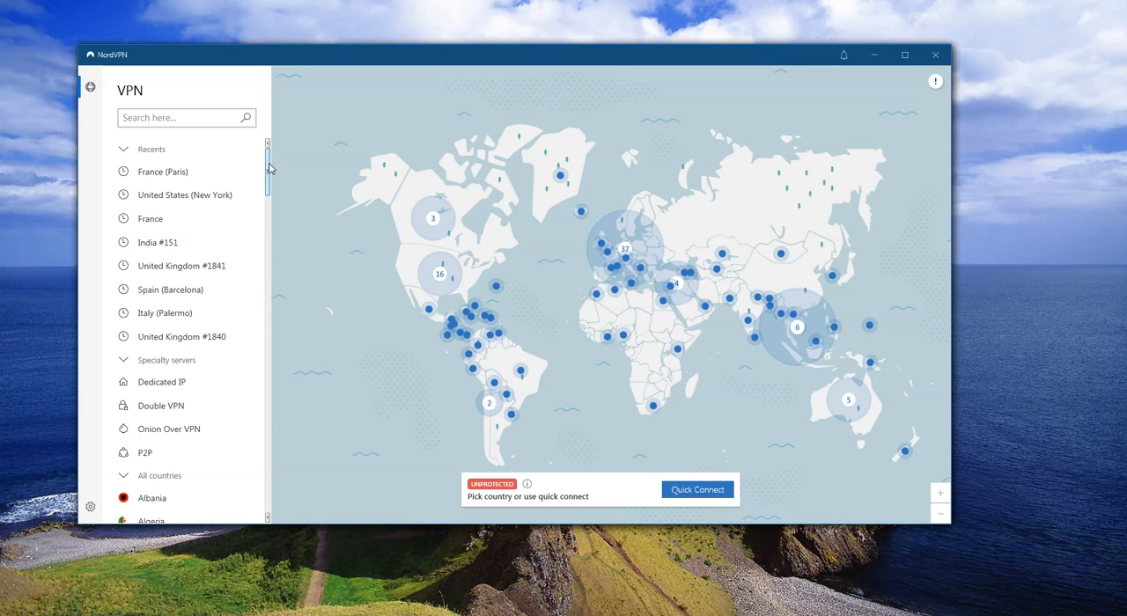
{"action": "mouse_move", "coordinate": [739, 220]}
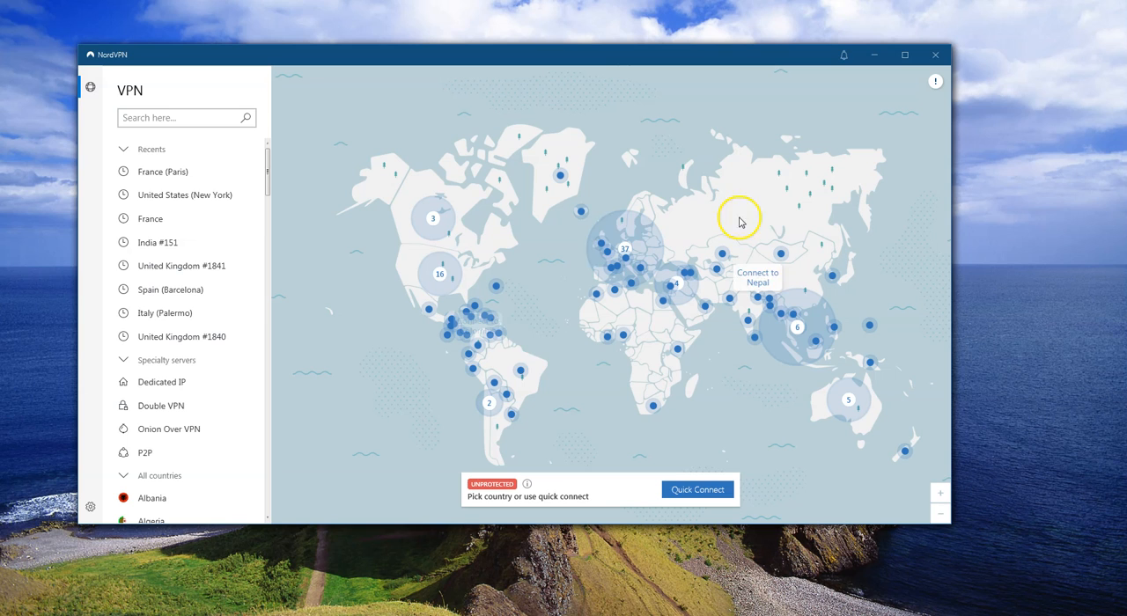
{"action": "mouse_move", "coordinate": [771, 414]}
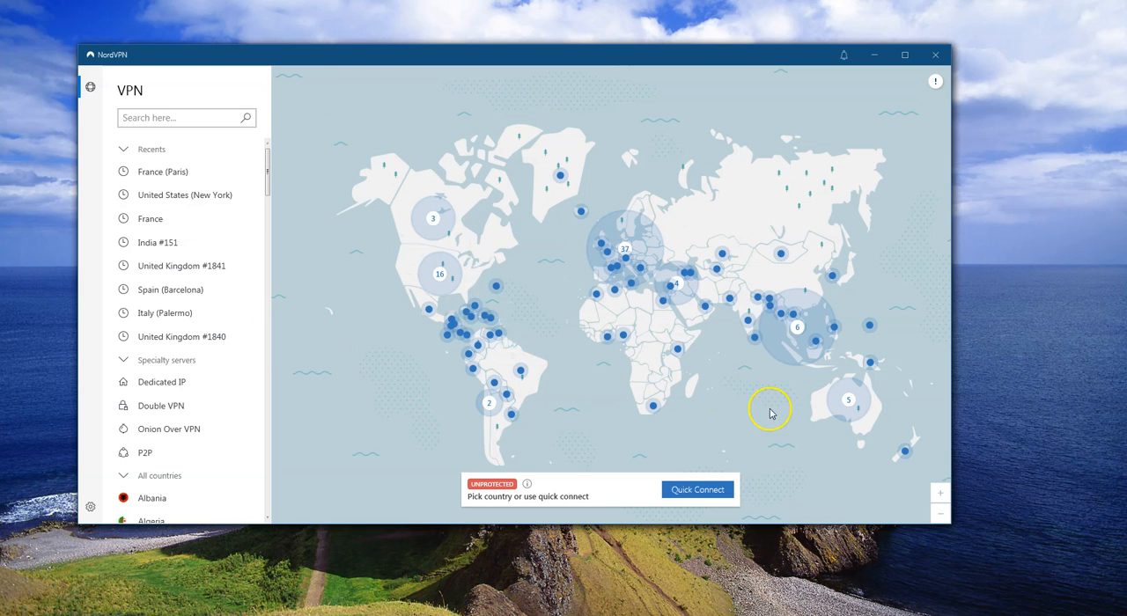
{"action": "mouse_move", "coordinate": [643, 405]}
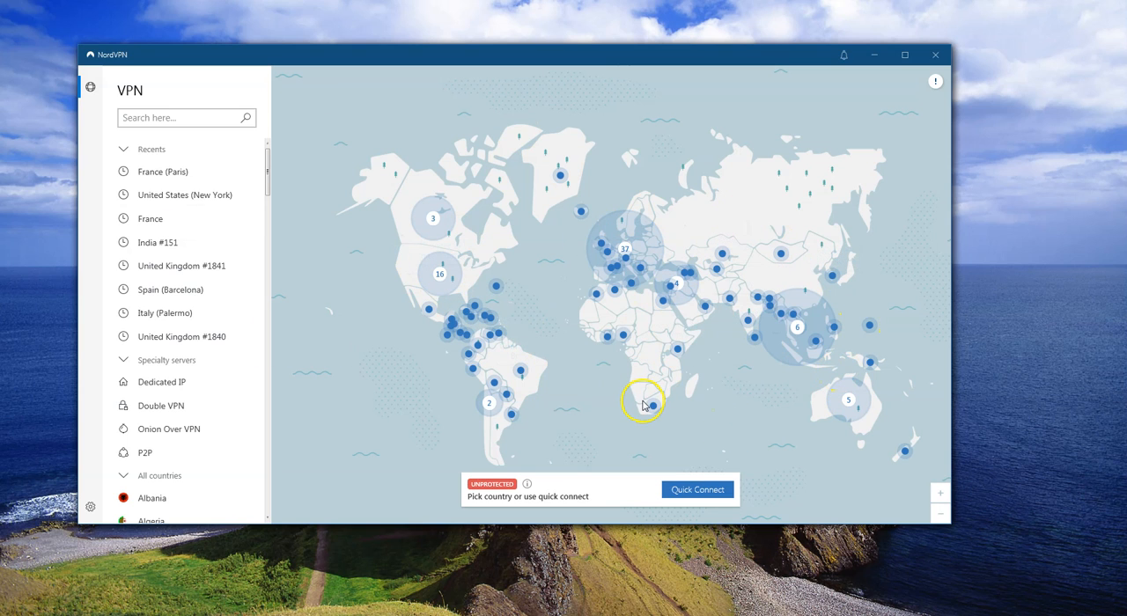
{"action": "mouse_move", "coordinate": [696, 278]}
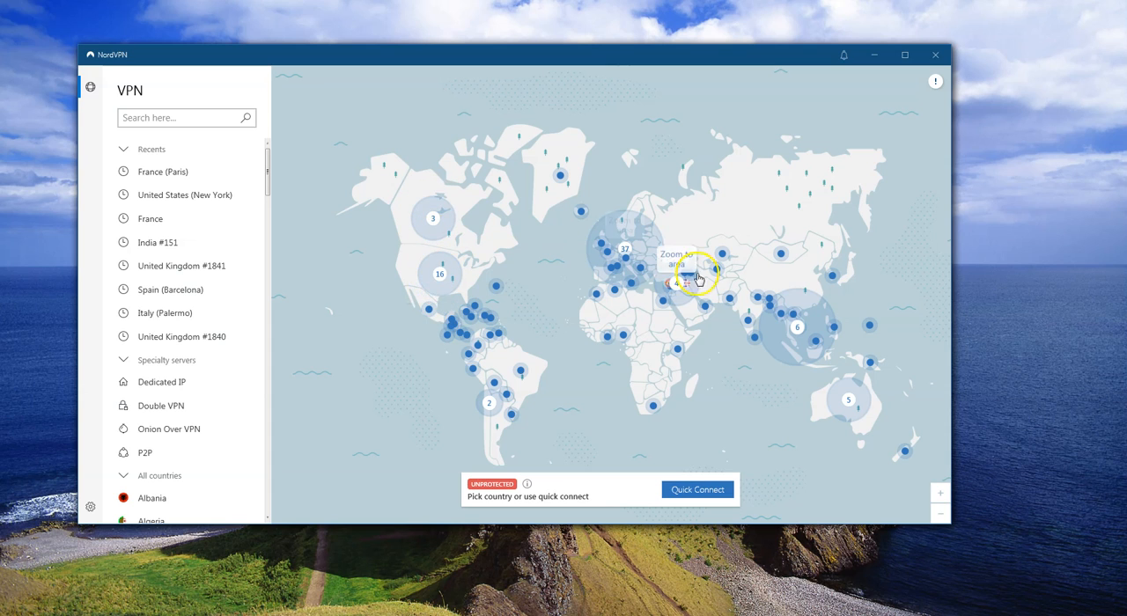
{"action": "mouse_move", "coordinate": [452, 315]}
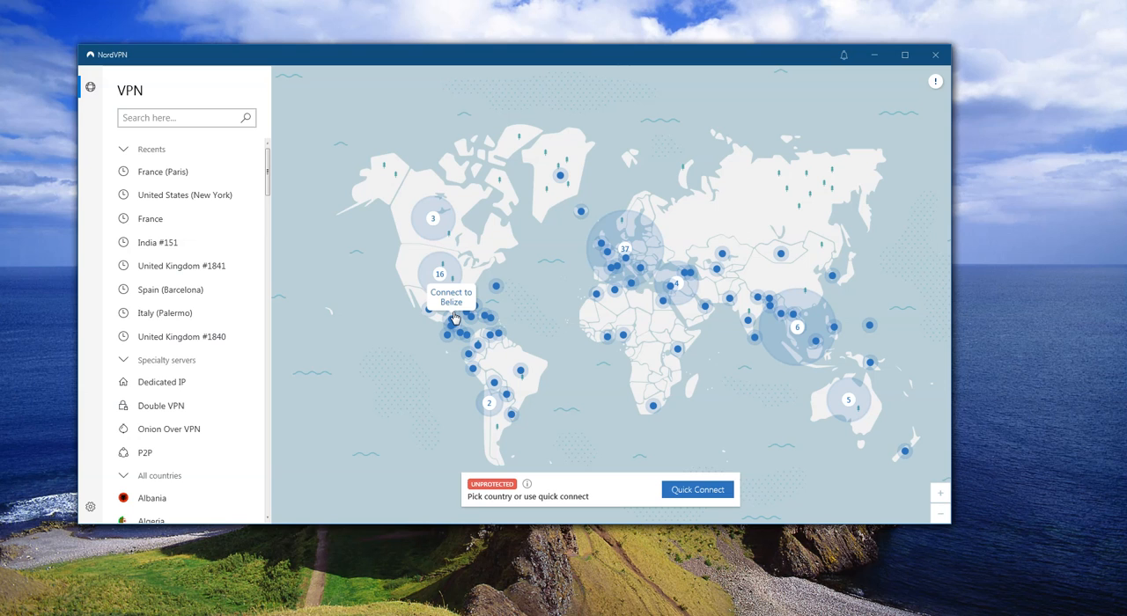
{"action": "mouse_move", "coordinate": [208, 402]}
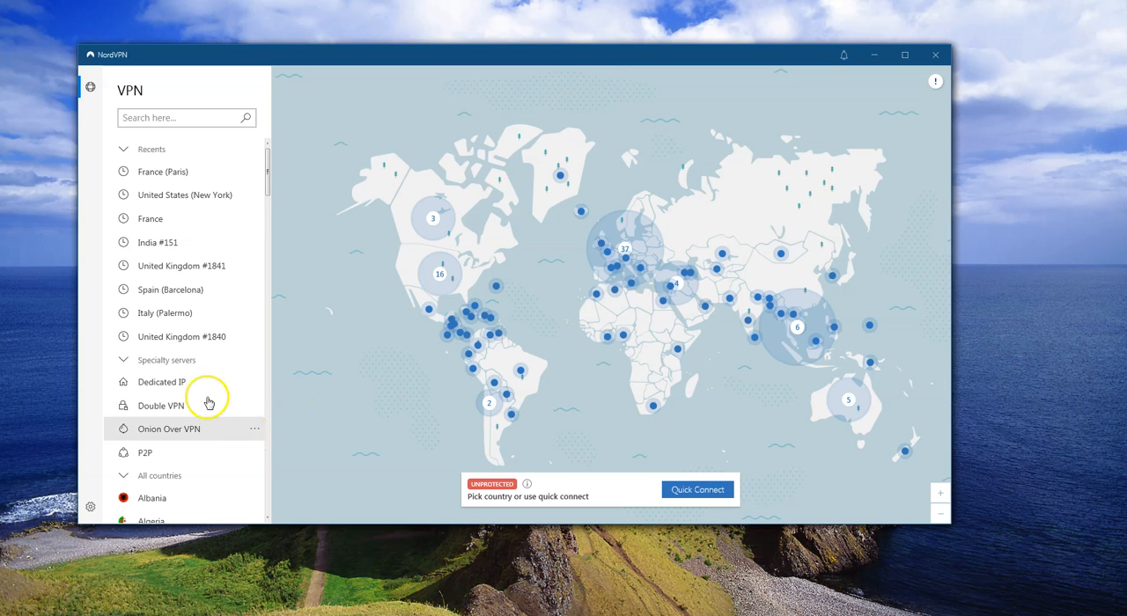
{"action": "mouse_move", "coordinate": [186, 367]}
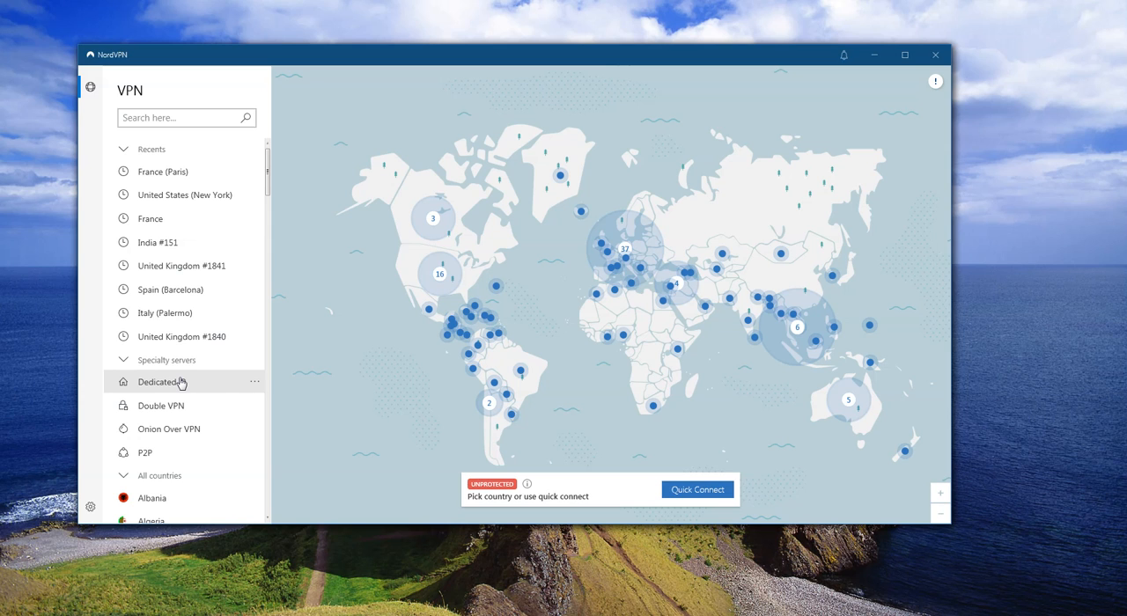
{"action": "mouse_move", "coordinate": [203, 444]}
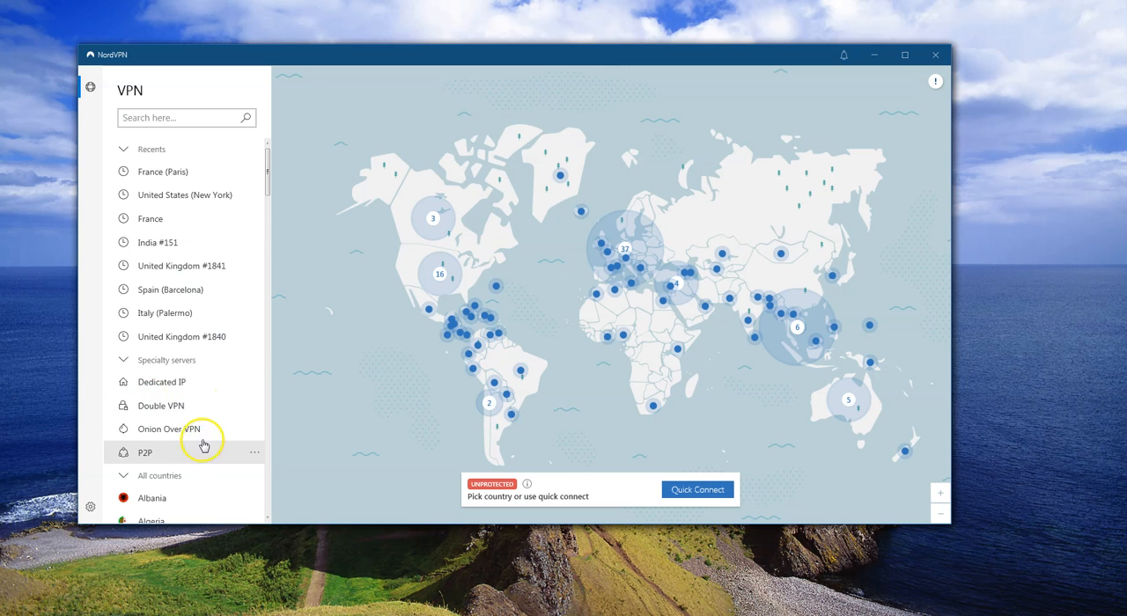
{"action": "mouse_move", "coordinate": [208, 458]}
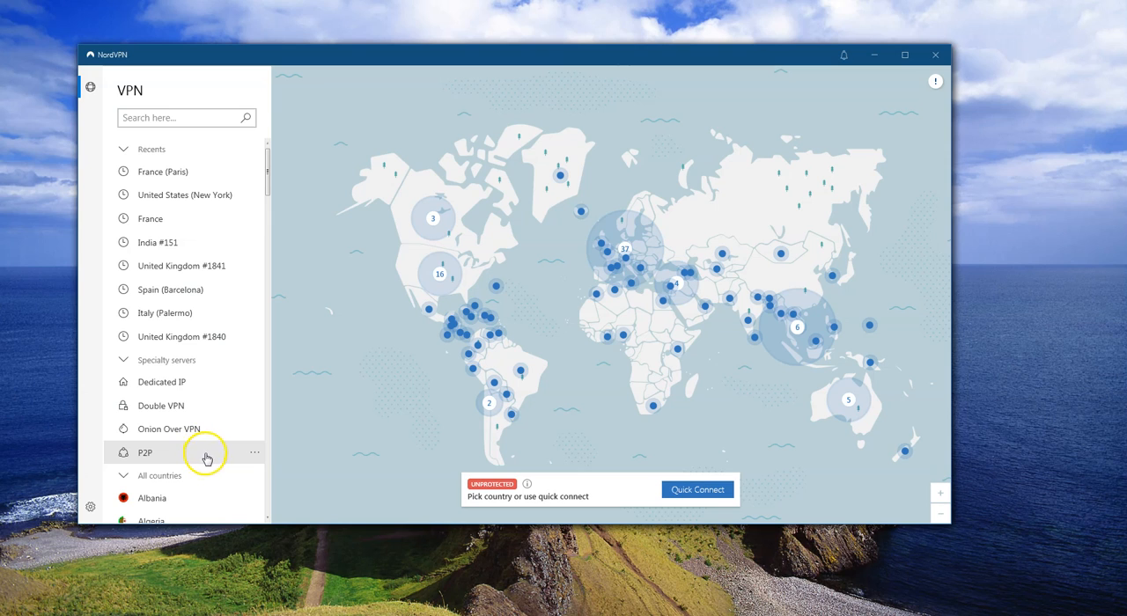
{"action": "mouse_move", "coordinate": [222, 458]}
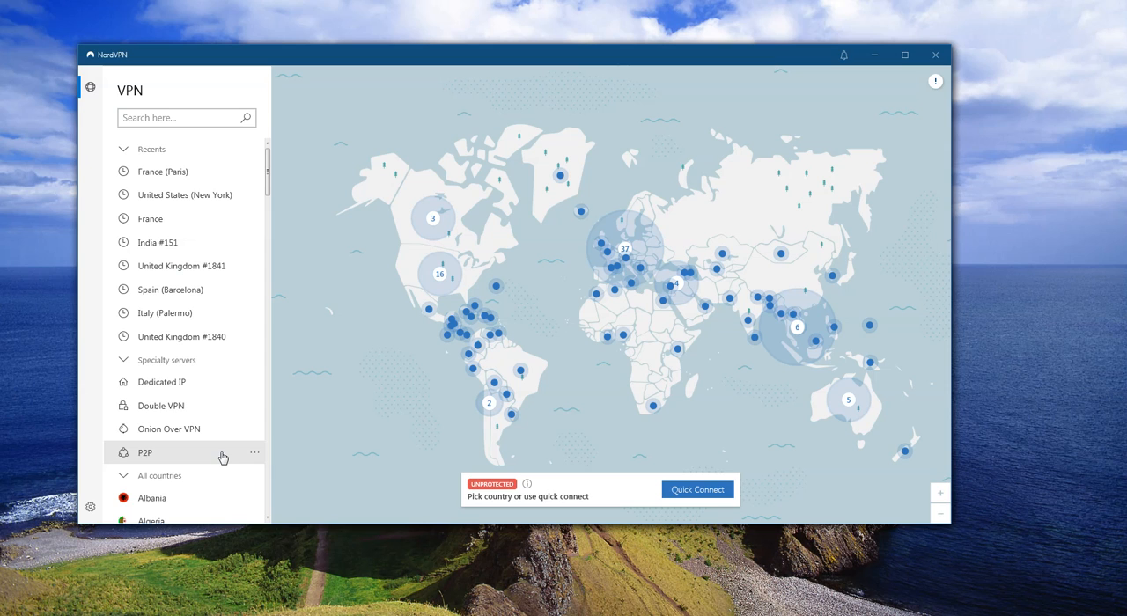
{"action": "mouse_move", "coordinate": [150, 70]}
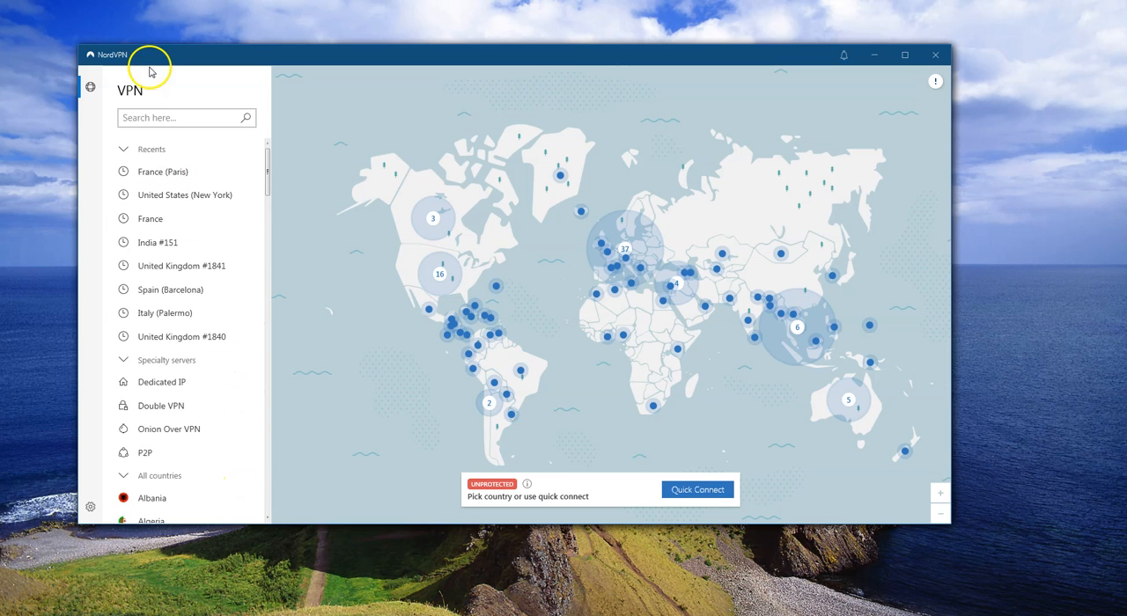
{"action": "mouse_move", "coordinate": [203, 405]}
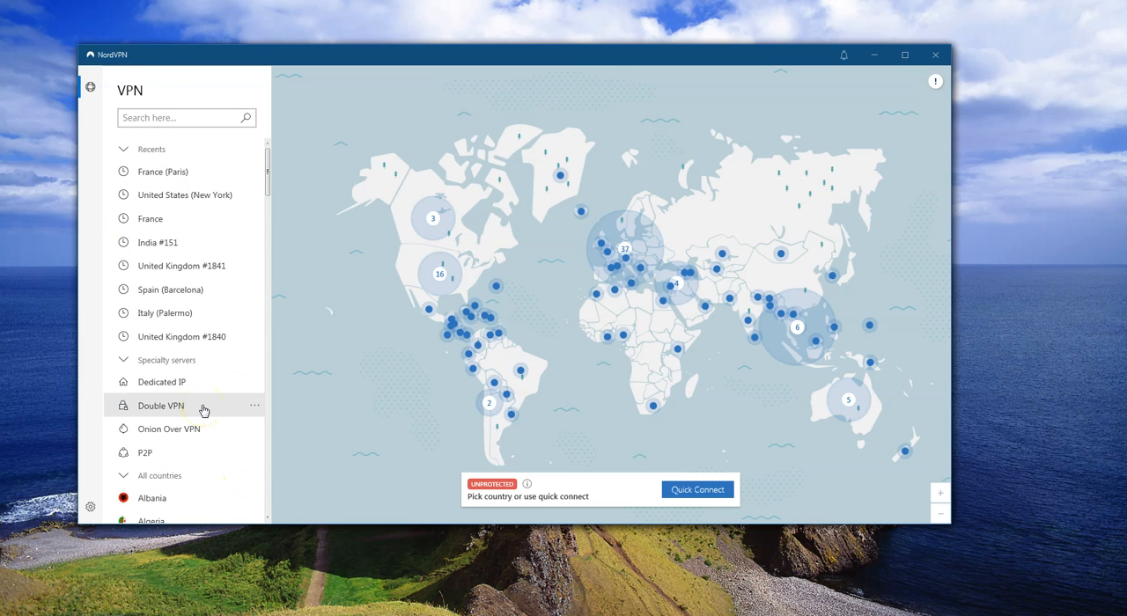
{"action": "mouse_move", "coordinate": [91, 505]}
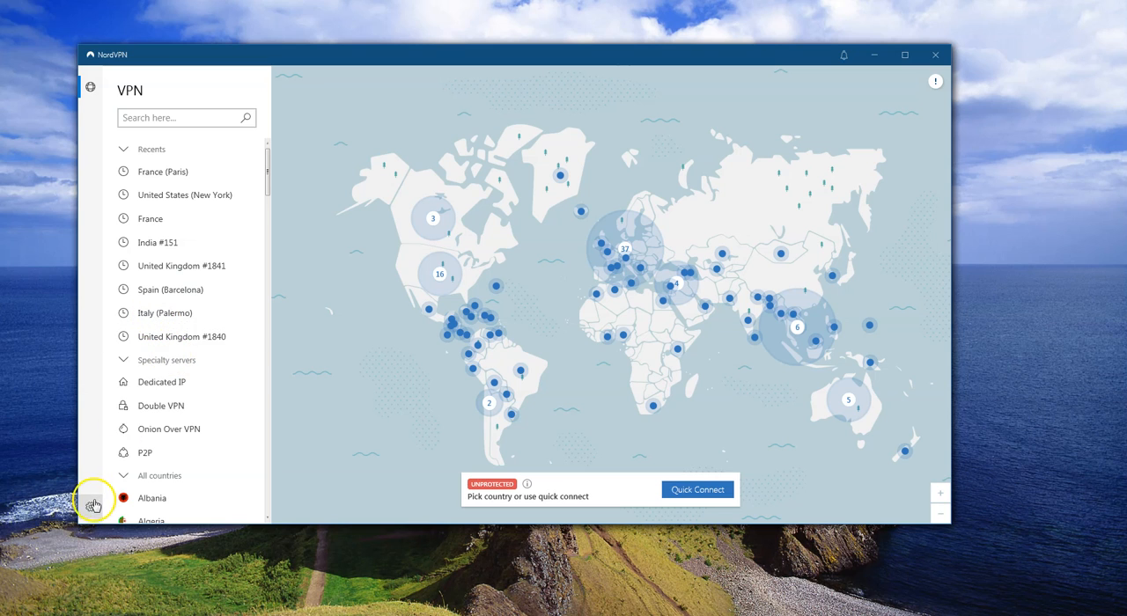
- In Settings, change the VPN protocol from NordLynx to OpenVPN (TCP)
{"action": "left_click", "coordinate": [90, 504]}
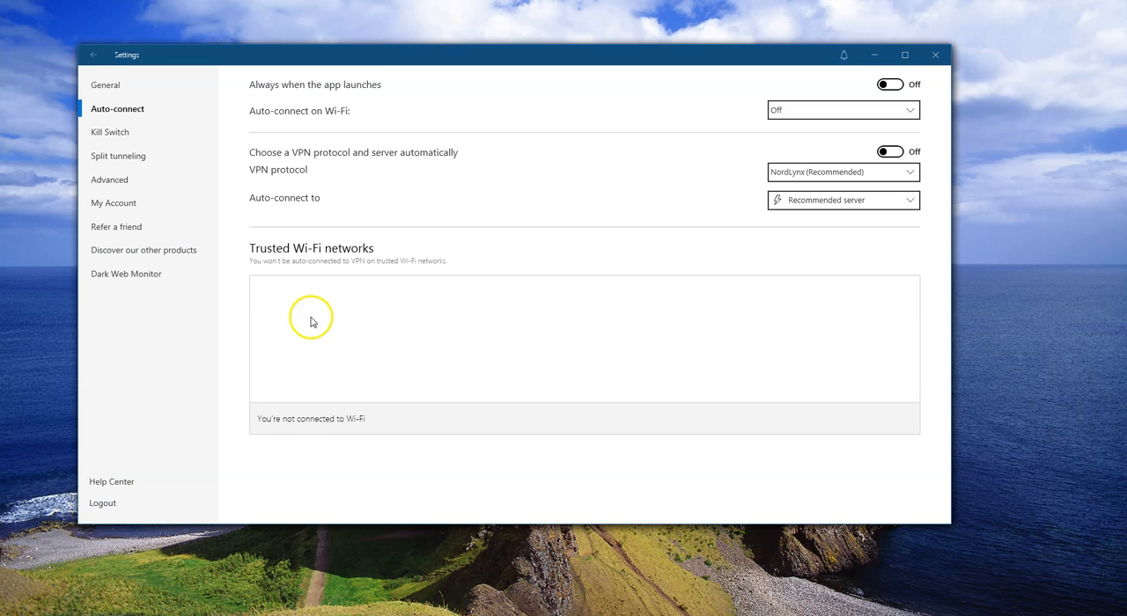
{"action": "mouse_move", "coordinate": [137, 274]}
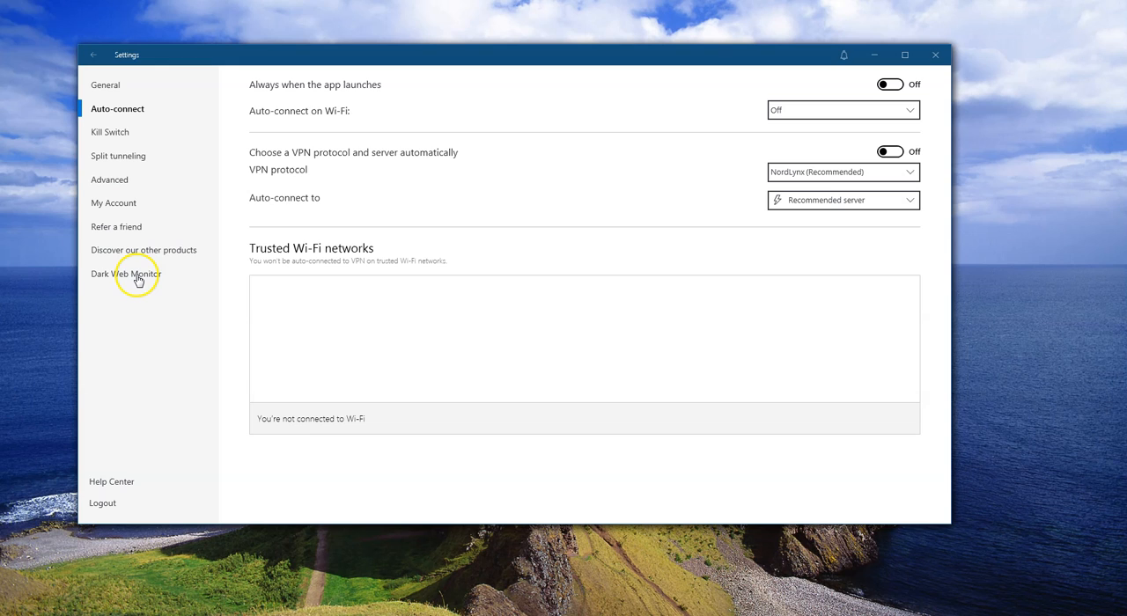
{"action": "mouse_move", "coordinate": [166, 180]}
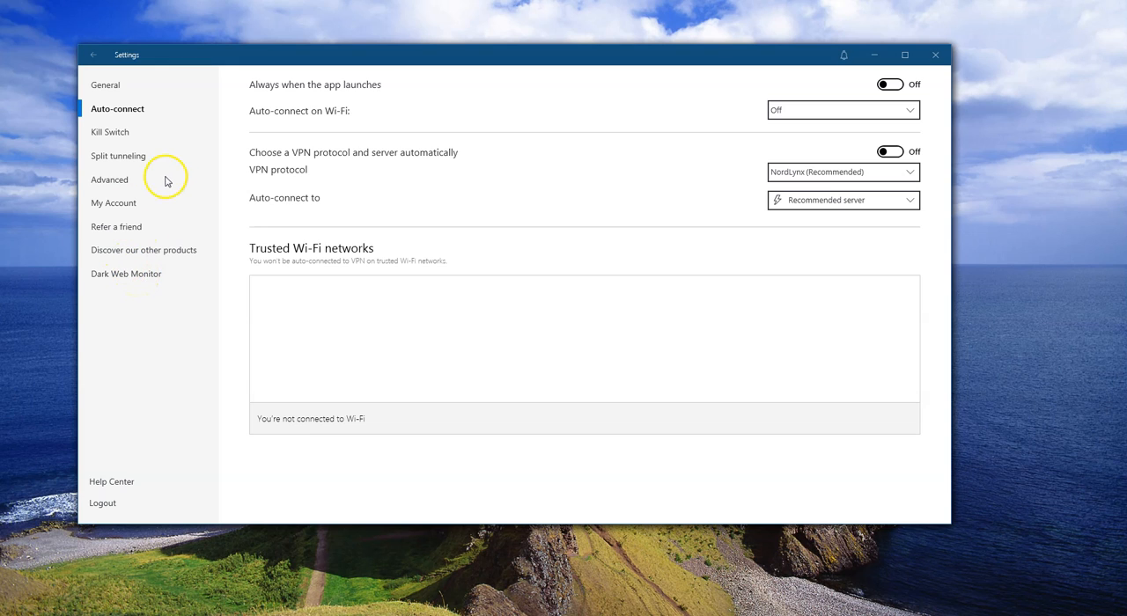
{"action": "mouse_move", "coordinate": [268, 165]}
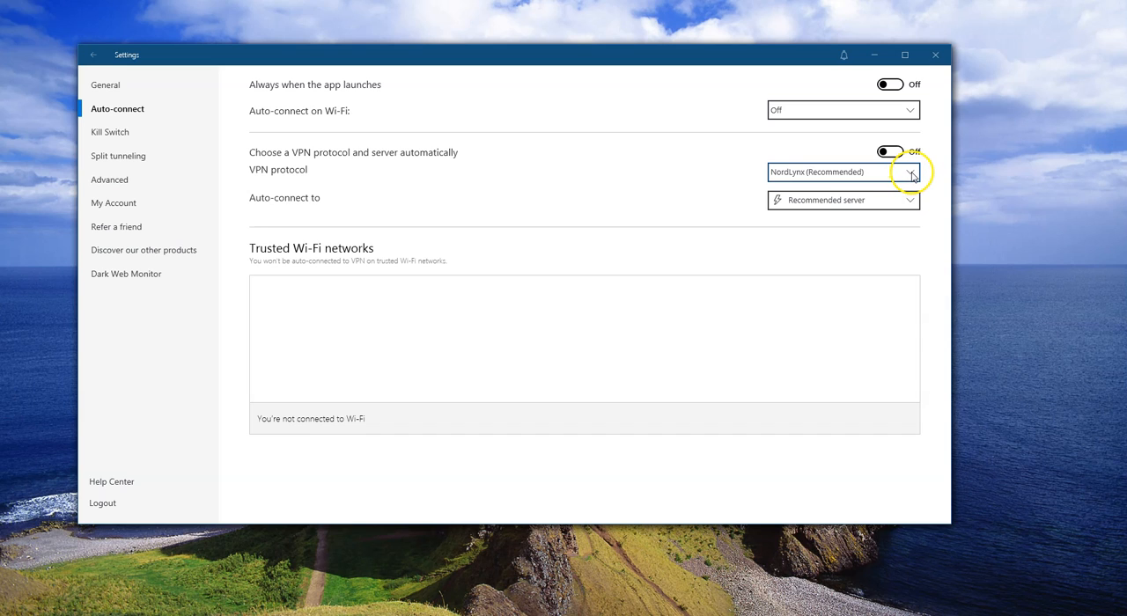
{"action": "left_click", "coordinate": [912, 172]}
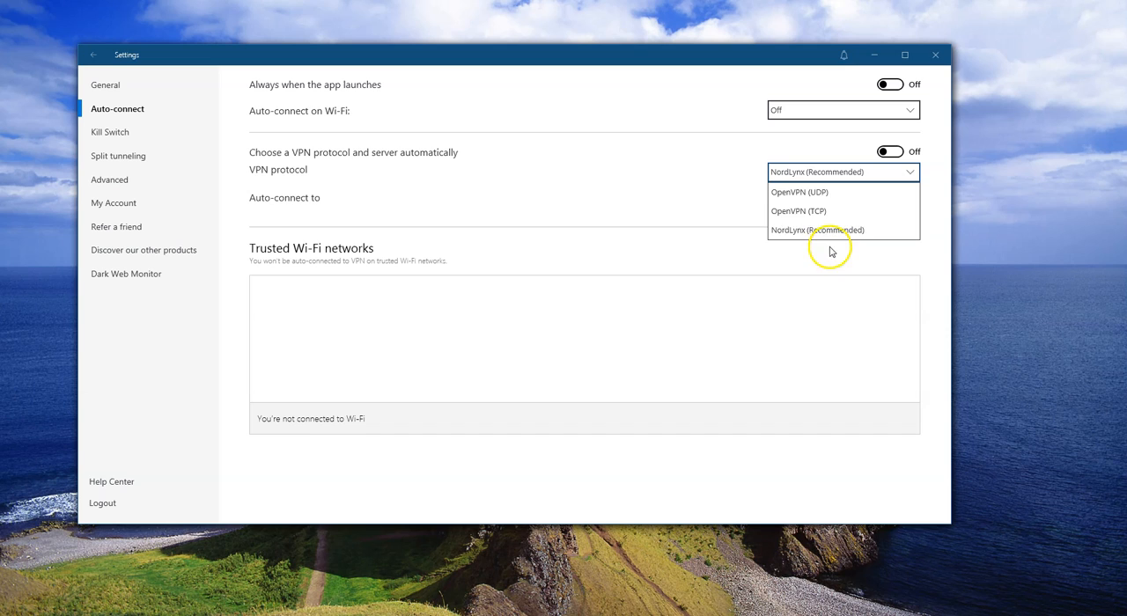
{"action": "mouse_move", "coordinate": [796, 211]}
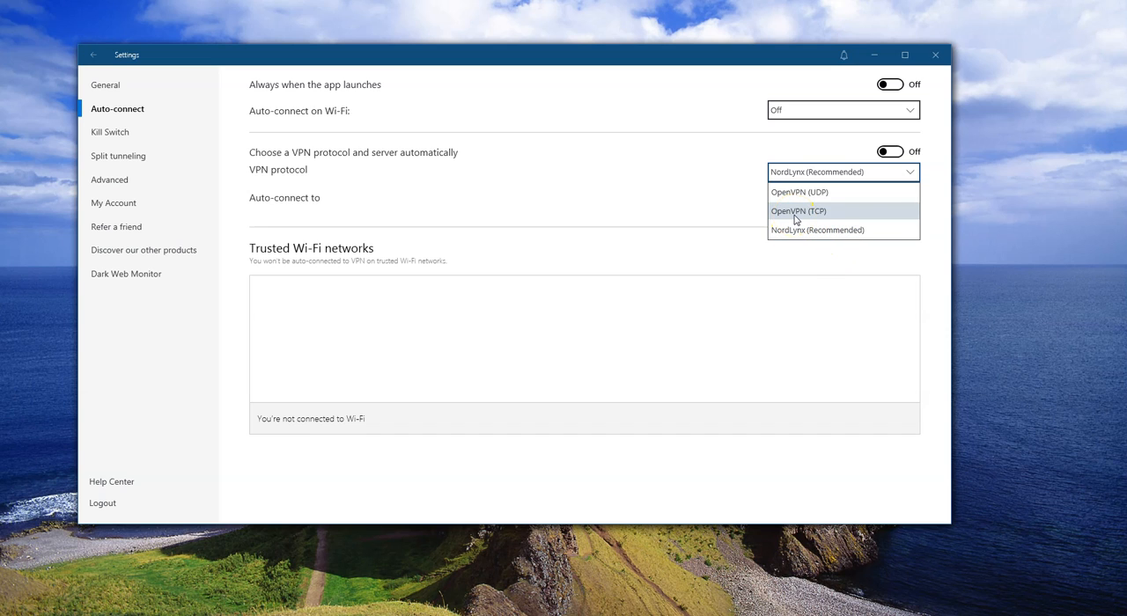
{"action": "mouse_move", "coordinate": [792, 215]}
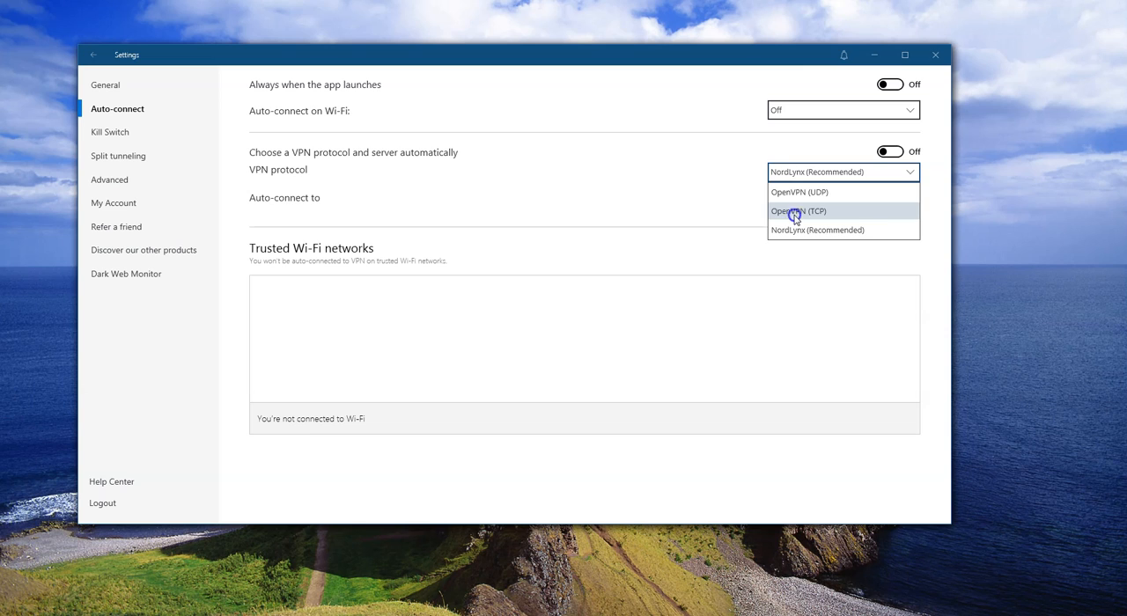
{"action": "left_click", "coordinate": [798, 212]}
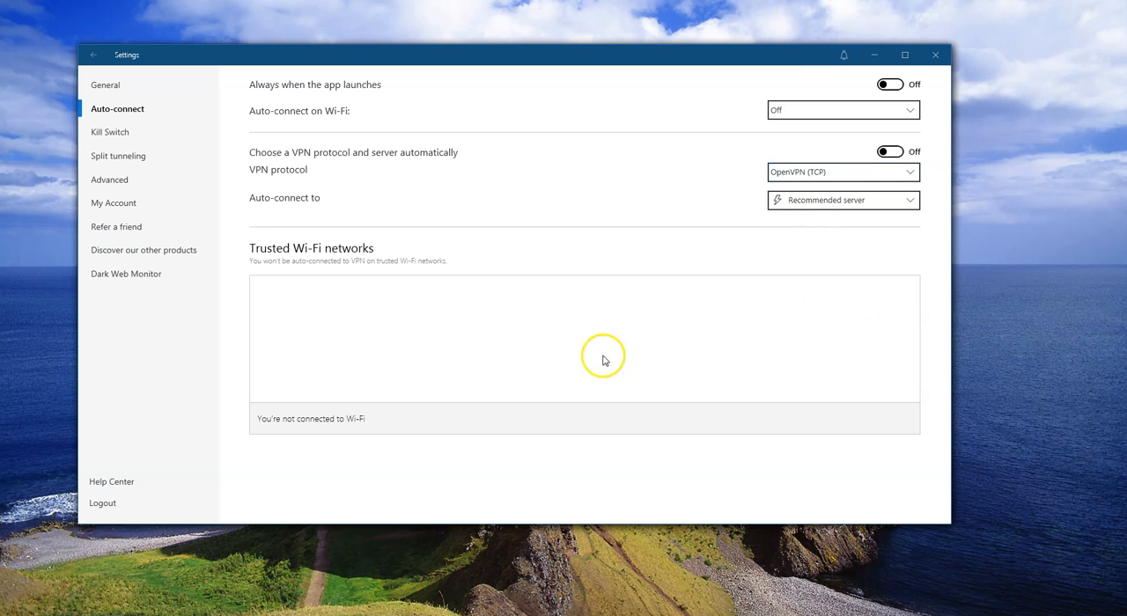
{"action": "mouse_move", "coordinate": [101, 192]}
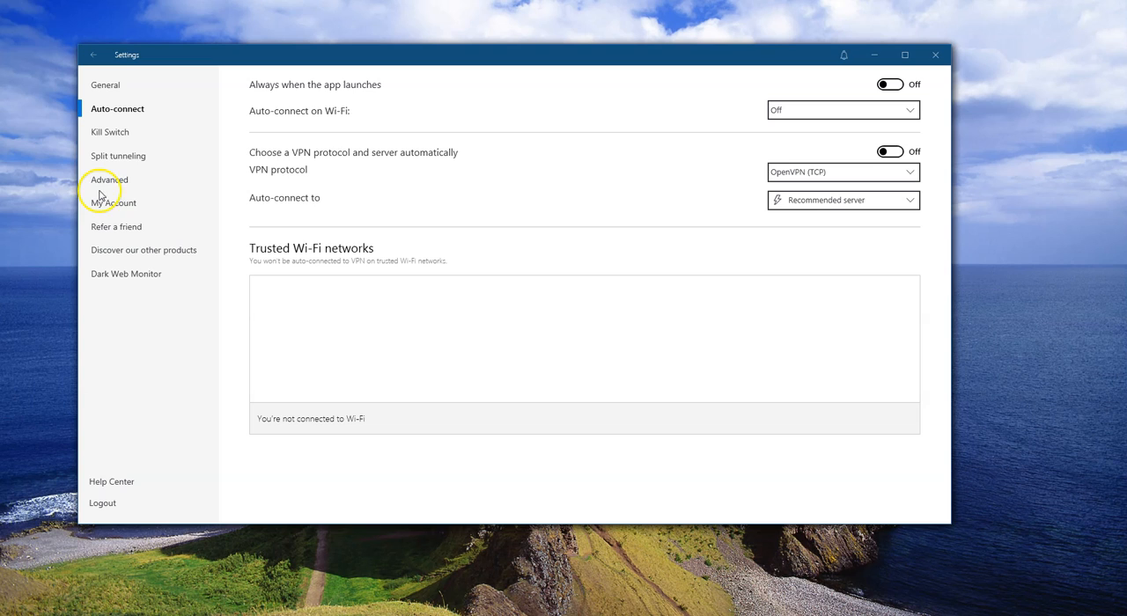
- Switch on Obfuscated servers (OpenVPN TCP) under Advanced and return to the map
{"action": "left_click", "coordinate": [109, 179]}
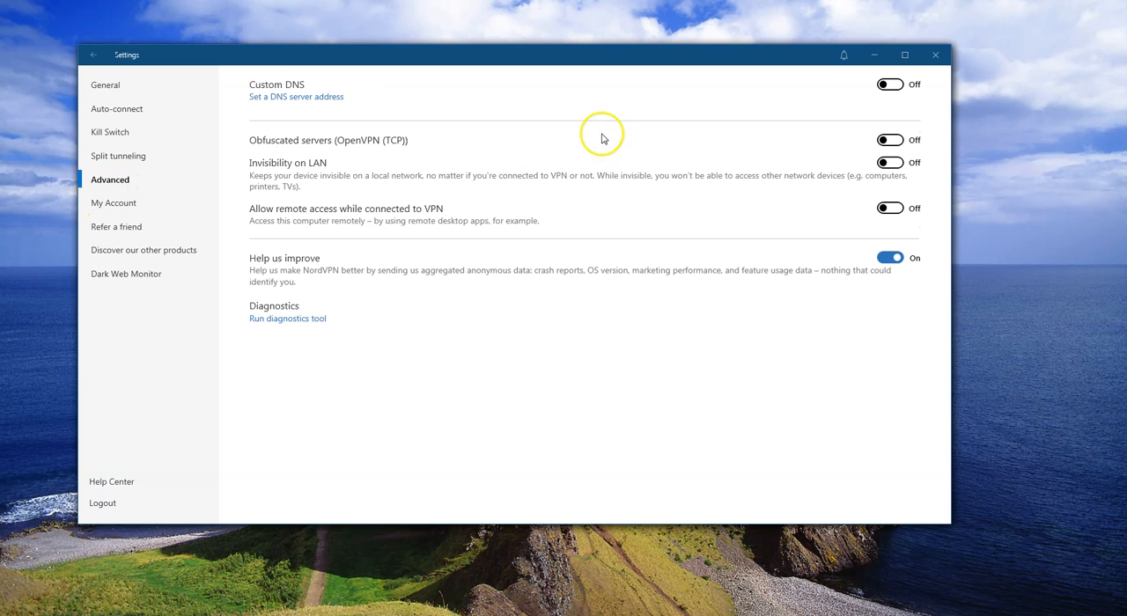
{"action": "mouse_move", "coordinate": [390, 143]}
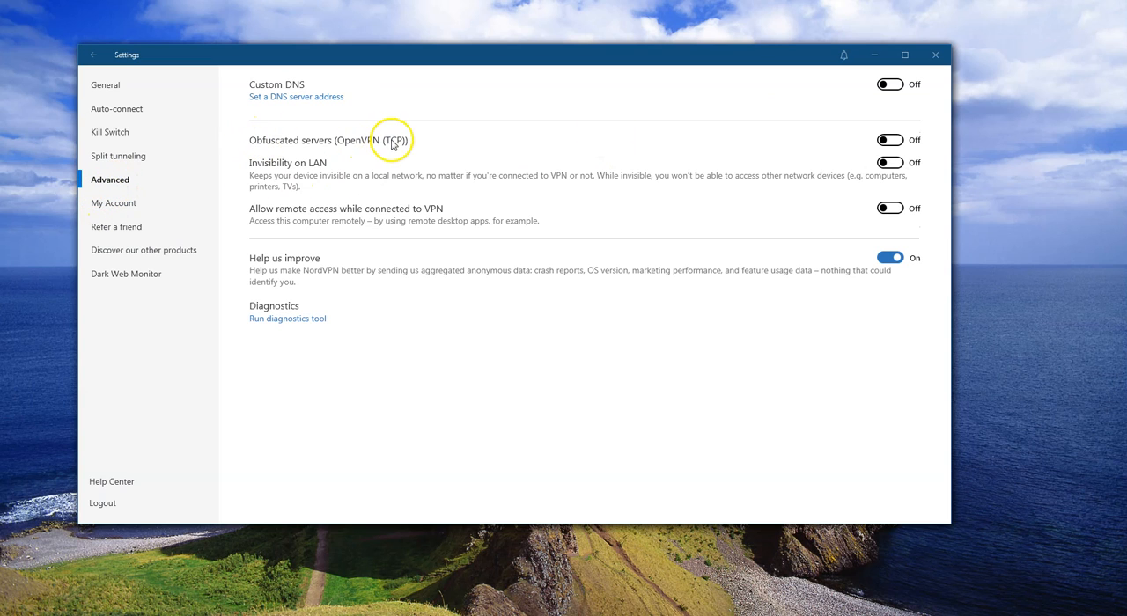
{"action": "mouse_move", "coordinate": [384, 162]}
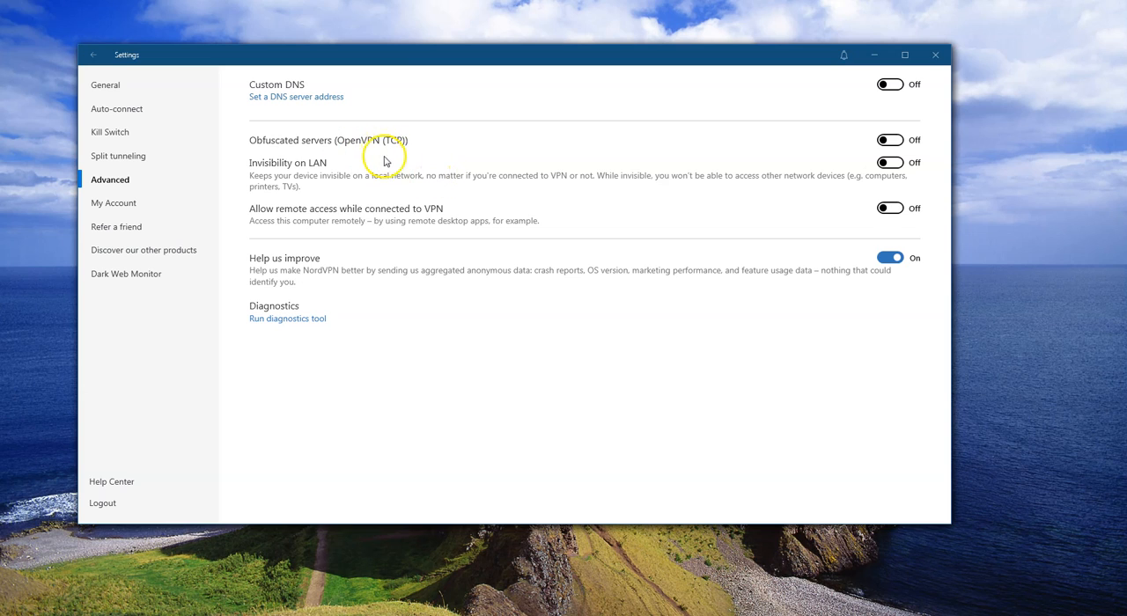
{"action": "left_click", "coordinate": [889, 141]}
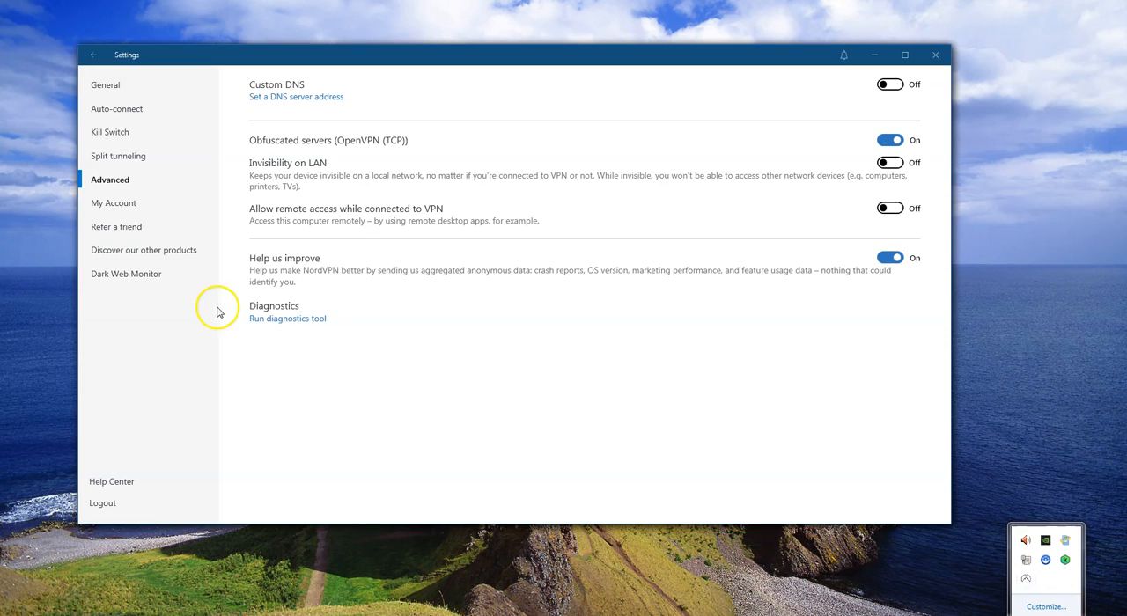
{"action": "left_click", "coordinate": [91, 54]}
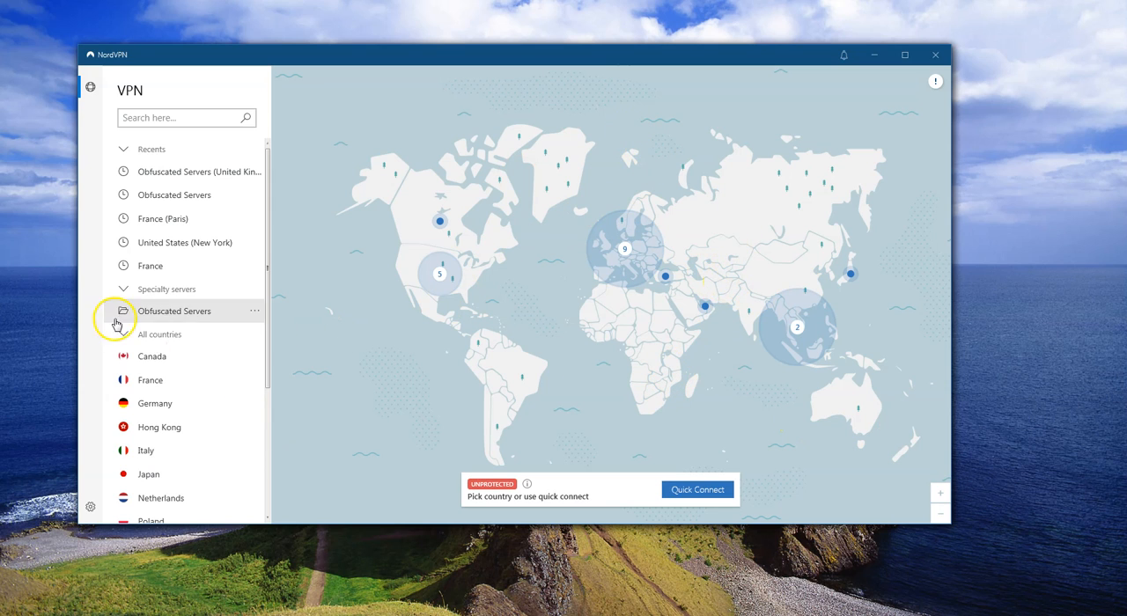
{"action": "mouse_move", "coordinate": [178, 317]}
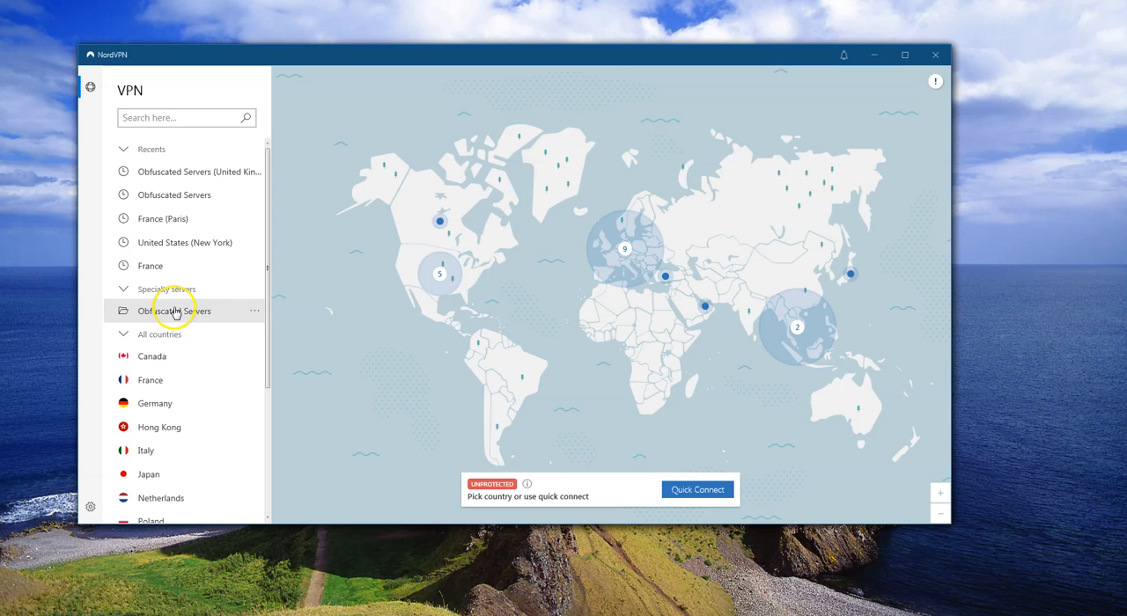
- Connect to the fastest obfuscated server (Netherlands #947), then disconnect
{"action": "left_click", "coordinate": [175, 312]}
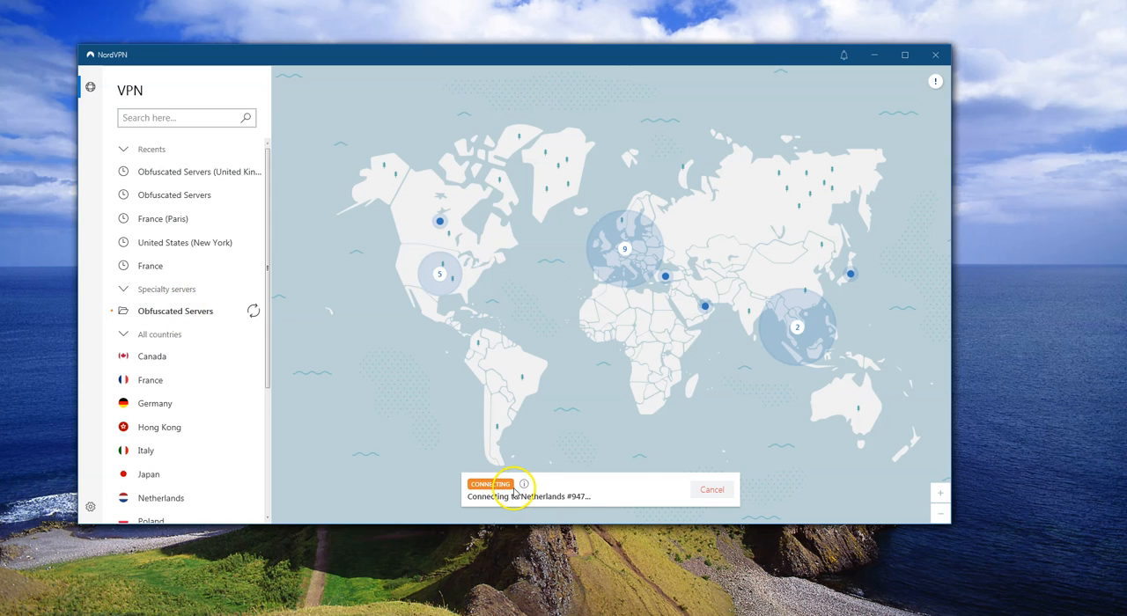
{"action": "mouse_move", "coordinate": [580, 503]}
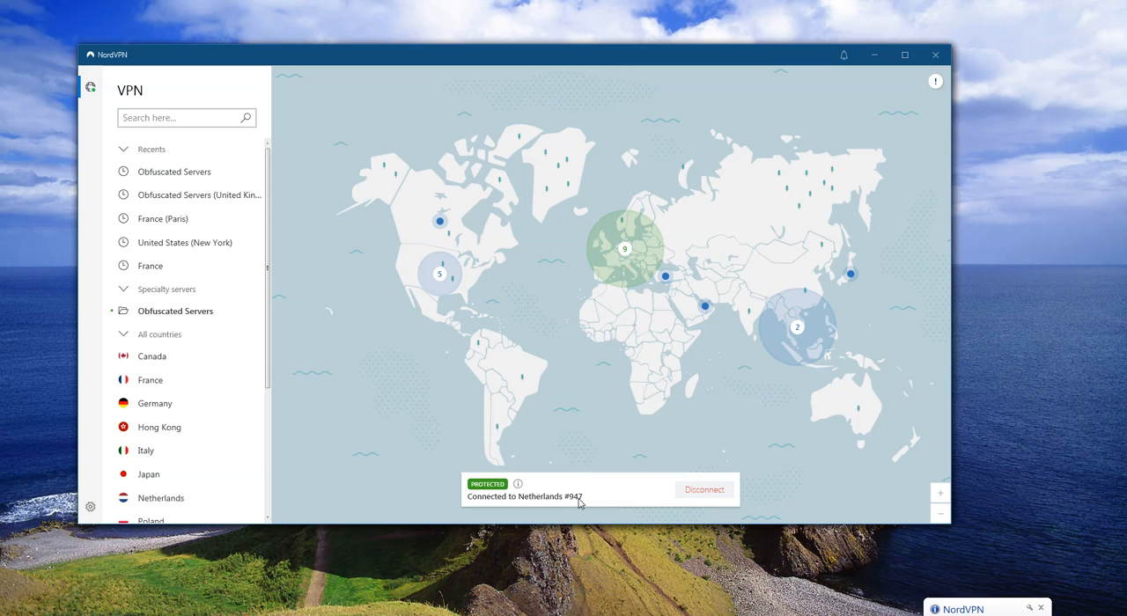
{"action": "mouse_move", "coordinate": [208, 317]}
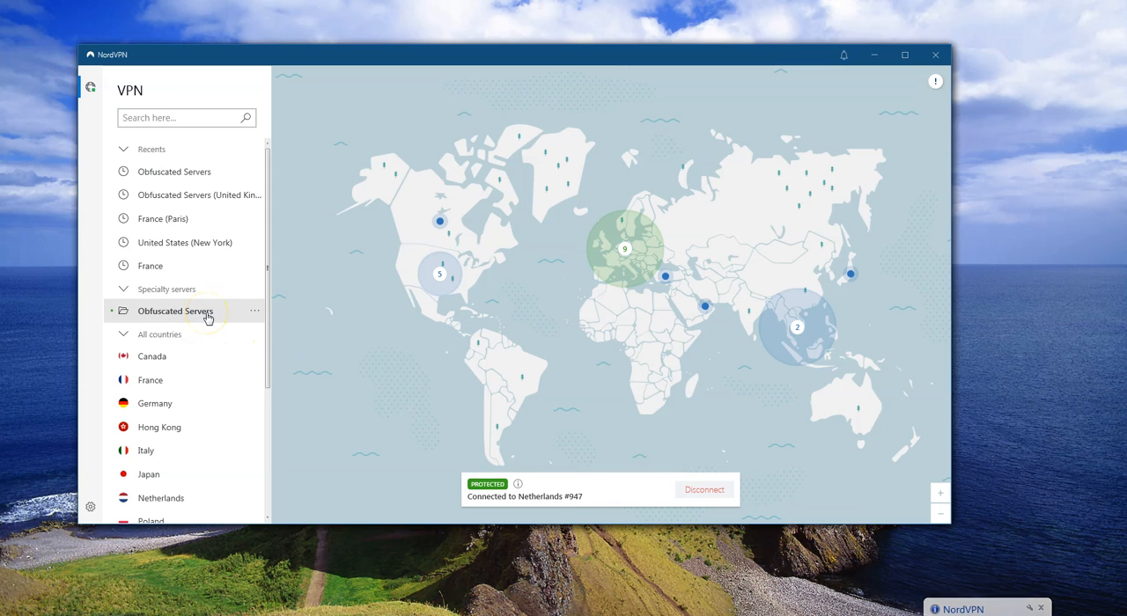
{"action": "mouse_move", "coordinate": [544, 499]}
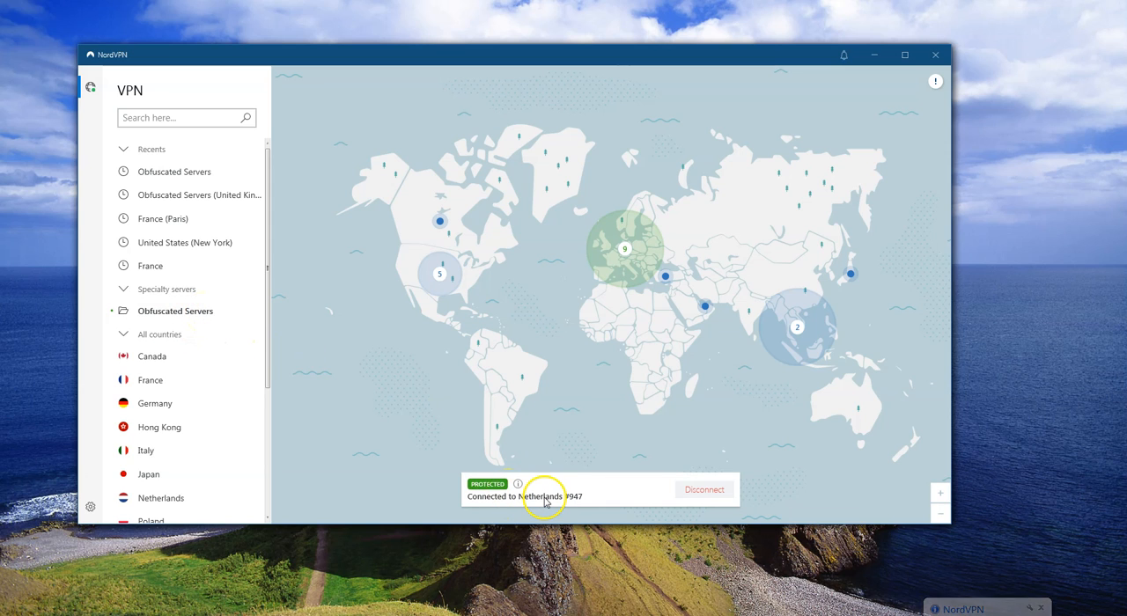
{"action": "mouse_move", "coordinate": [542, 500]}
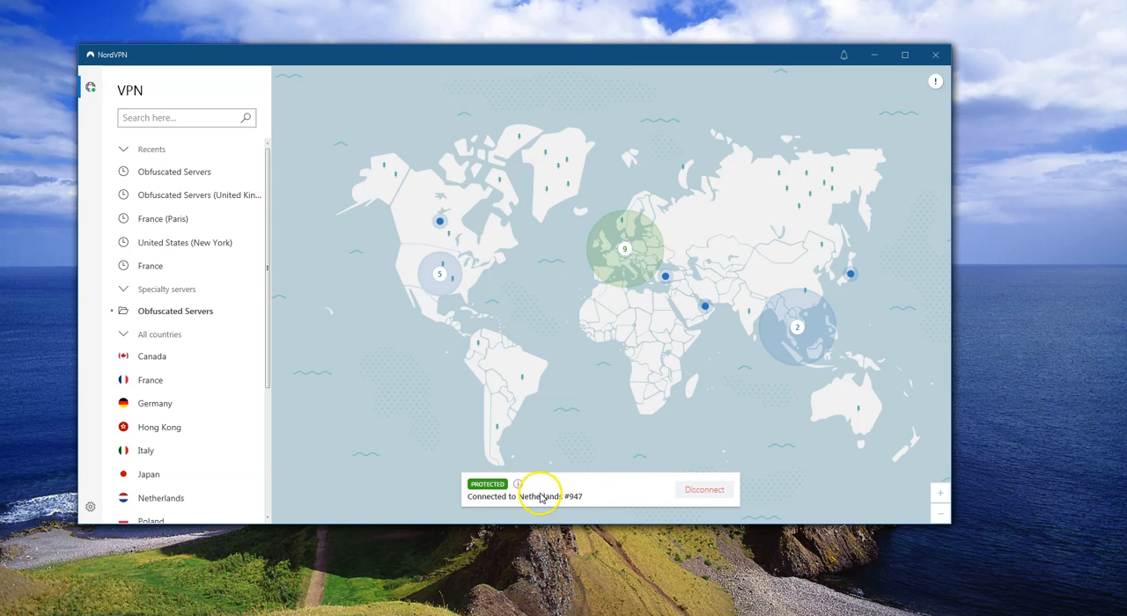
{"action": "mouse_move", "coordinate": [665, 479]}
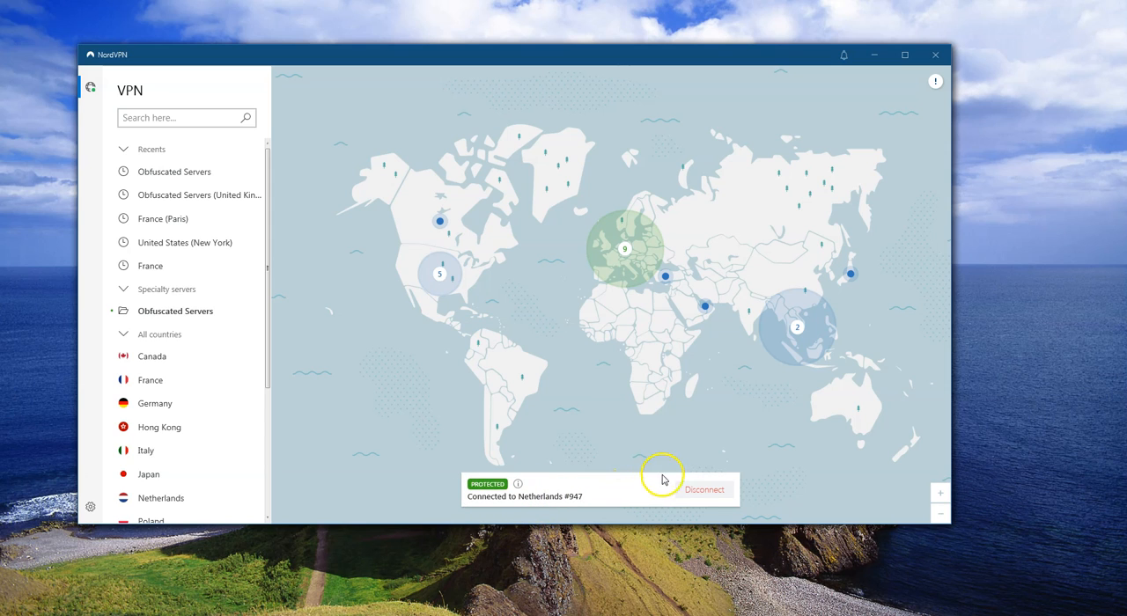
{"action": "mouse_move", "coordinate": [704, 493]}
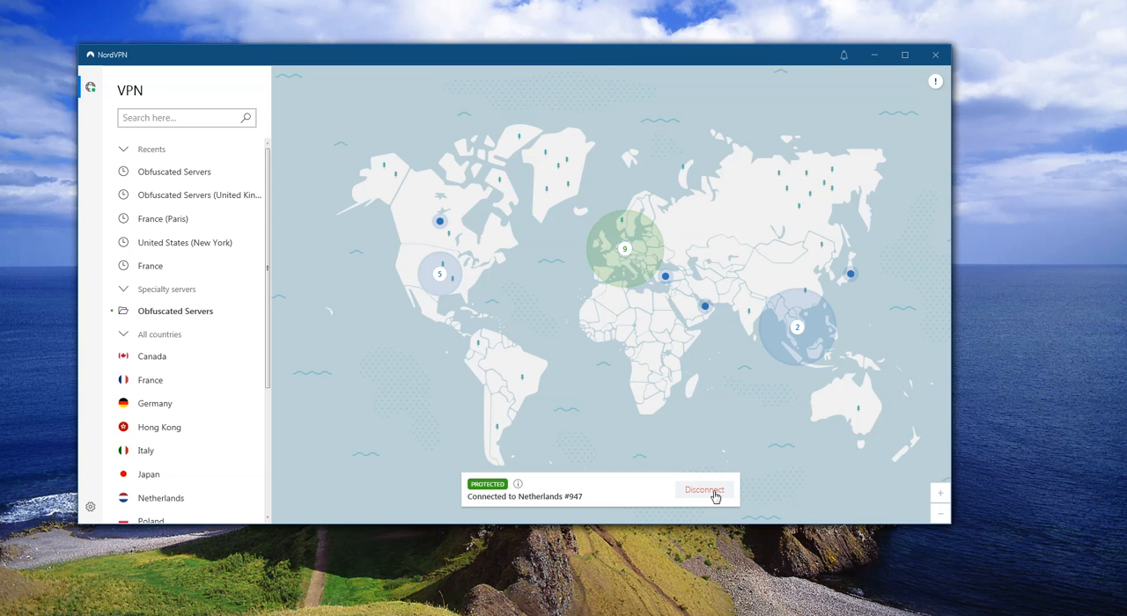
{"action": "left_click", "coordinate": [704, 489]}
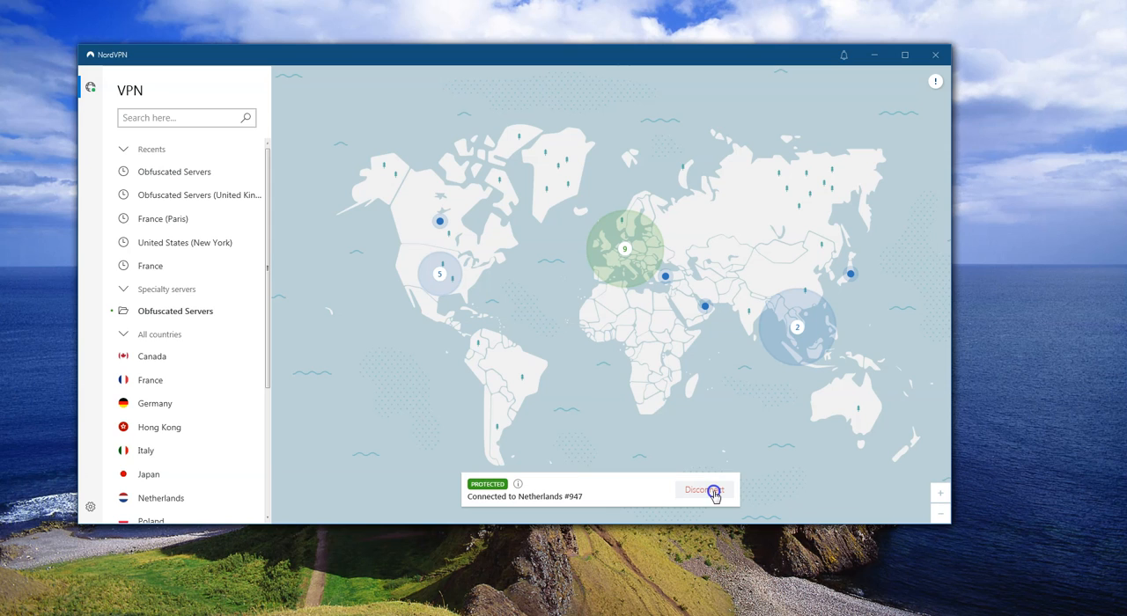
{"action": "left_click", "coordinate": [697, 490]}
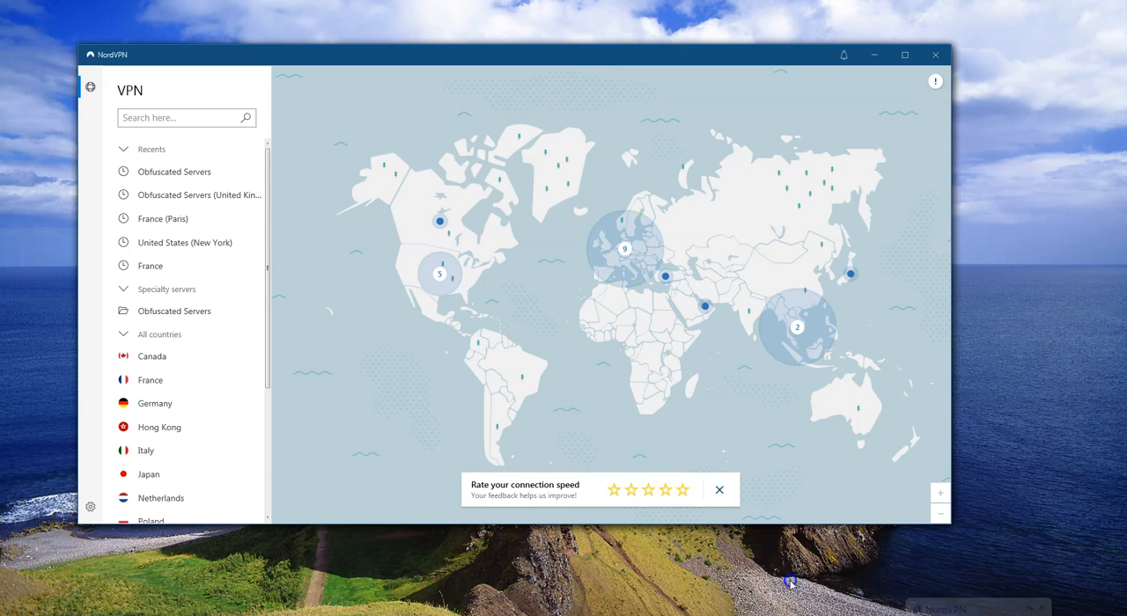
- Close the 'Rate your connection speed' banner
{"action": "left_click", "coordinate": [718, 489]}
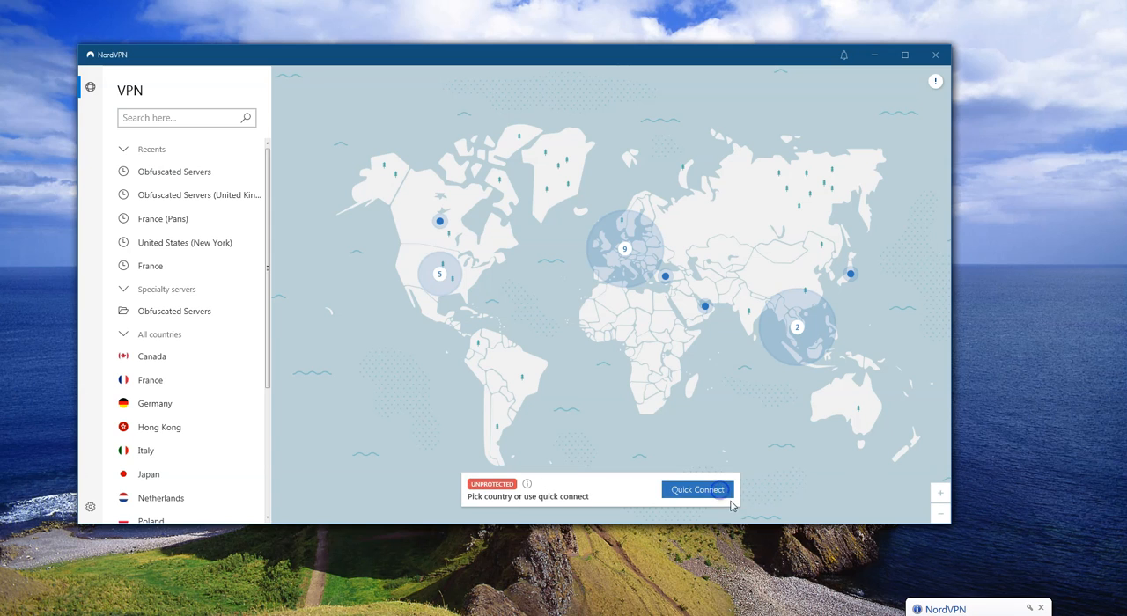
{"action": "mouse_move", "coordinate": [785, 607]}
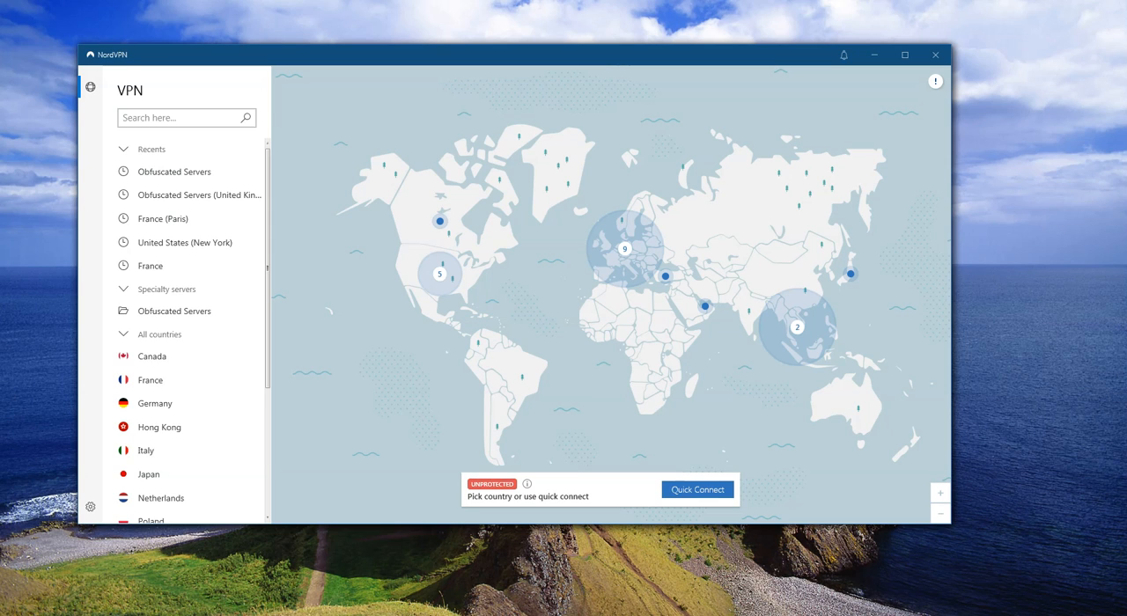
{"action": "mouse_move", "coordinate": [231, 333]}
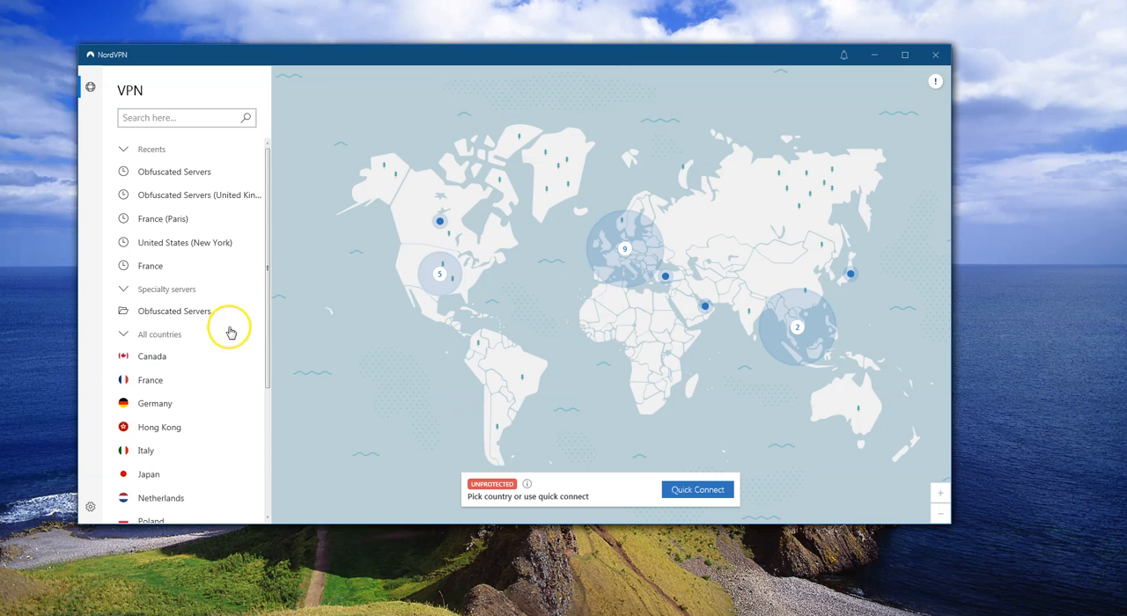
{"action": "mouse_move", "coordinate": [222, 316]}
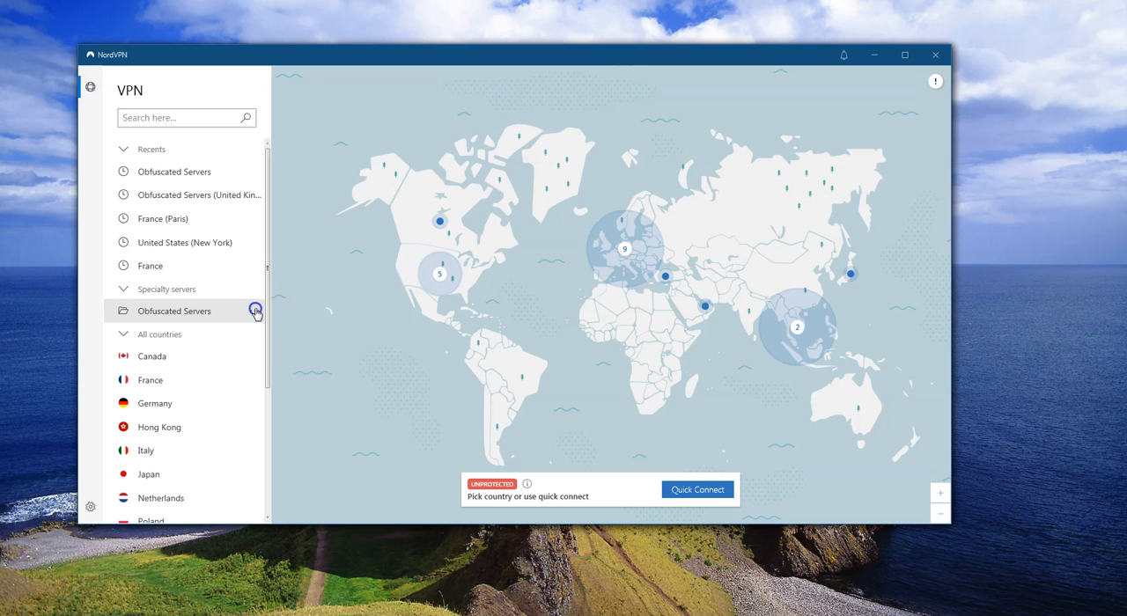
- Connect to an obfuscated United Kingdom server, keeping Server on Fastest
{"action": "left_click", "coordinate": [255, 311]}
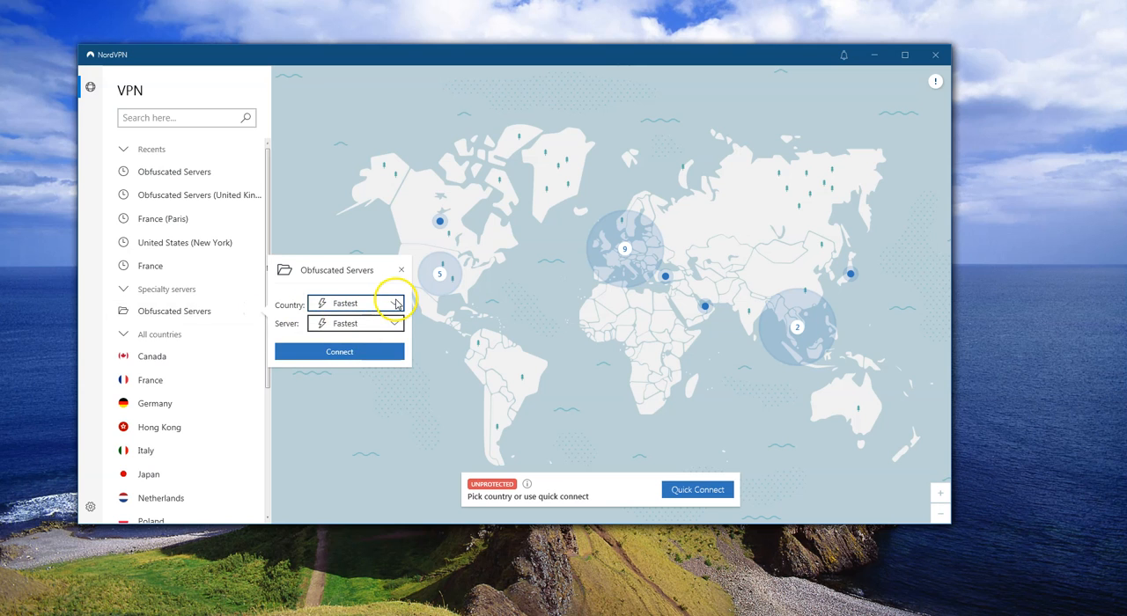
{"action": "left_click", "coordinate": [394, 302]}
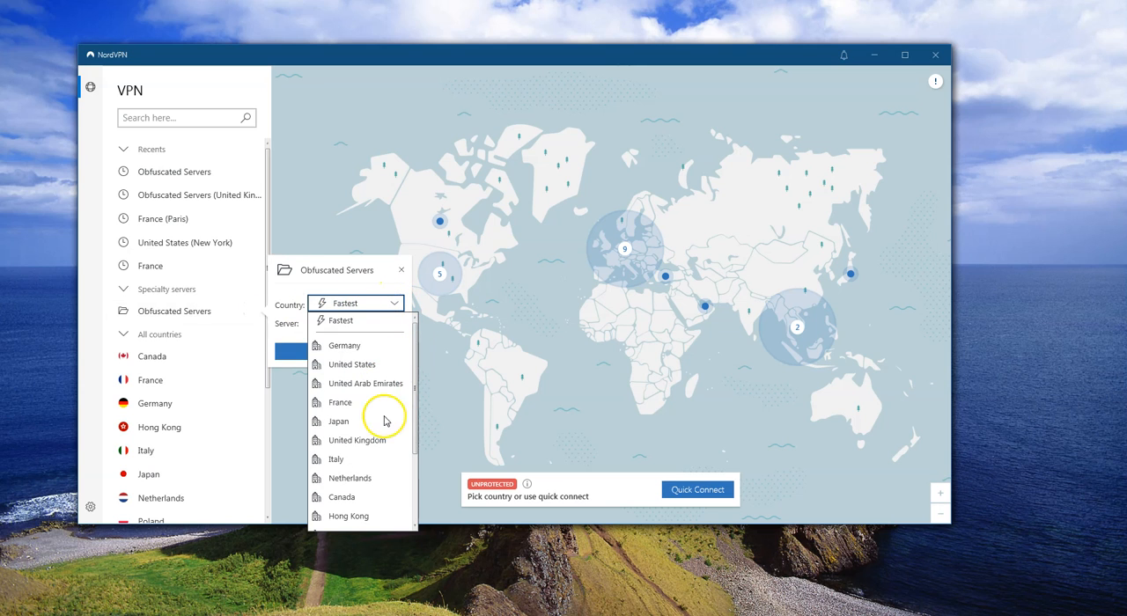
{"action": "mouse_move", "coordinate": [419, 406]}
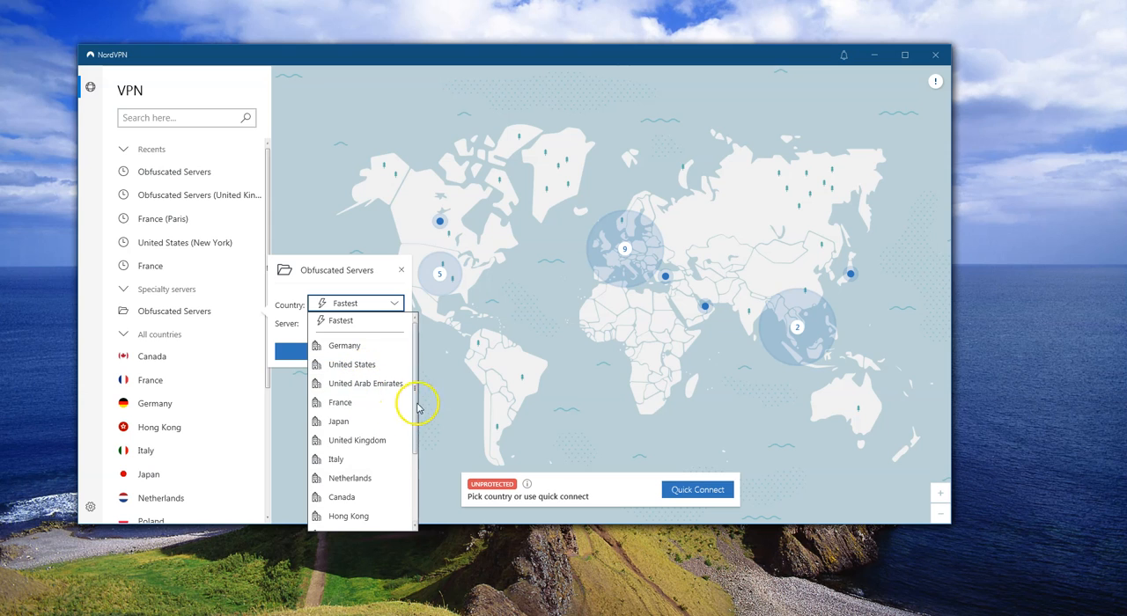
{"action": "left_click", "coordinate": [355, 440]}
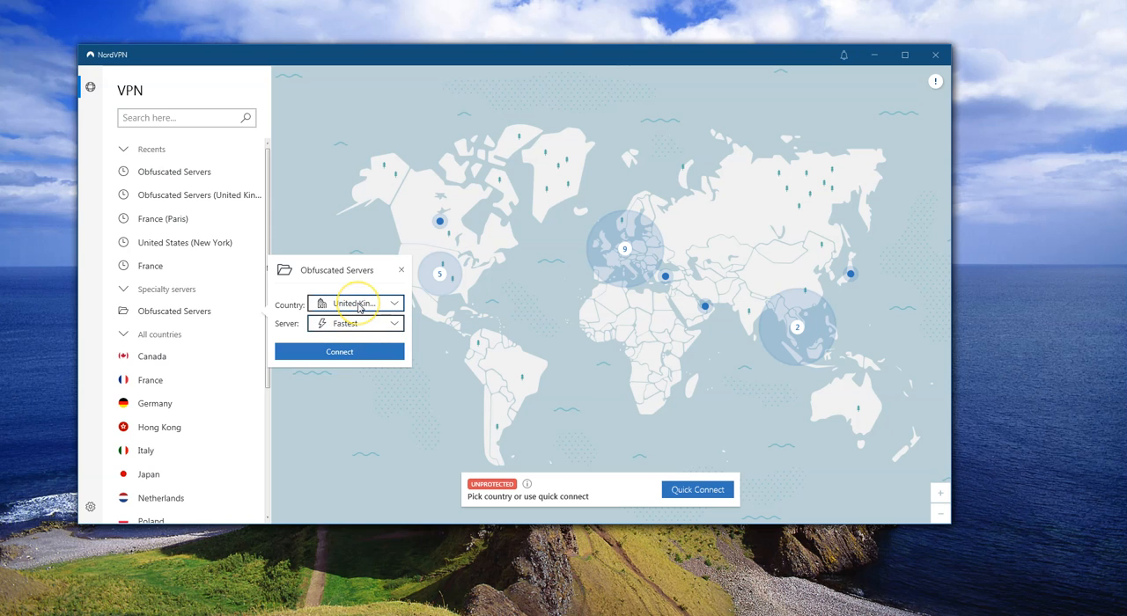
{"action": "mouse_move", "coordinate": [377, 363]}
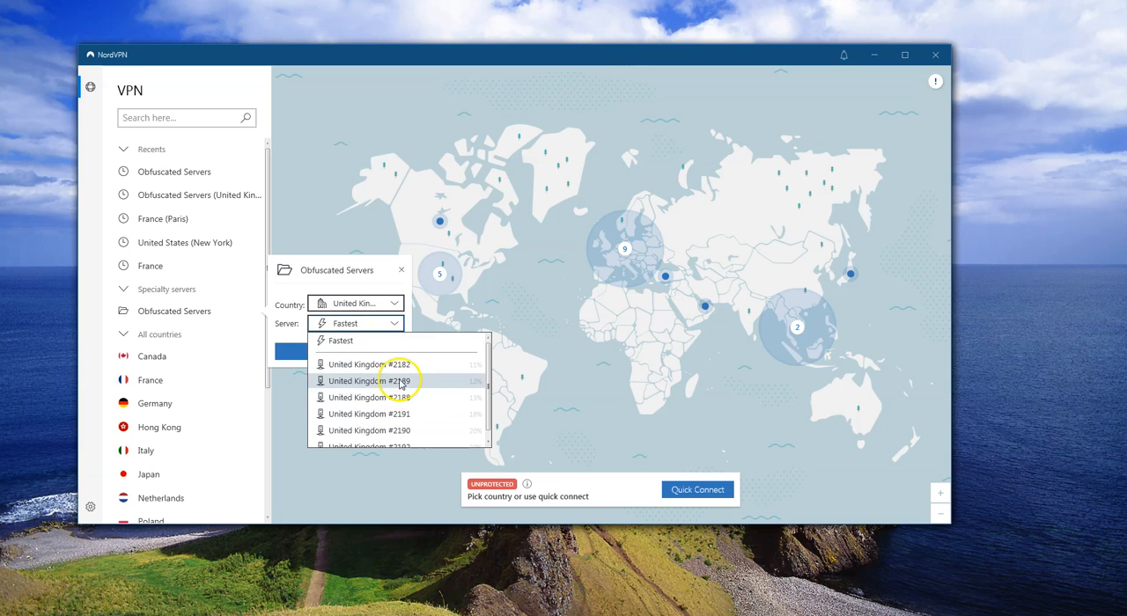
{"action": "left_click", "coordinate": [341, 342]}
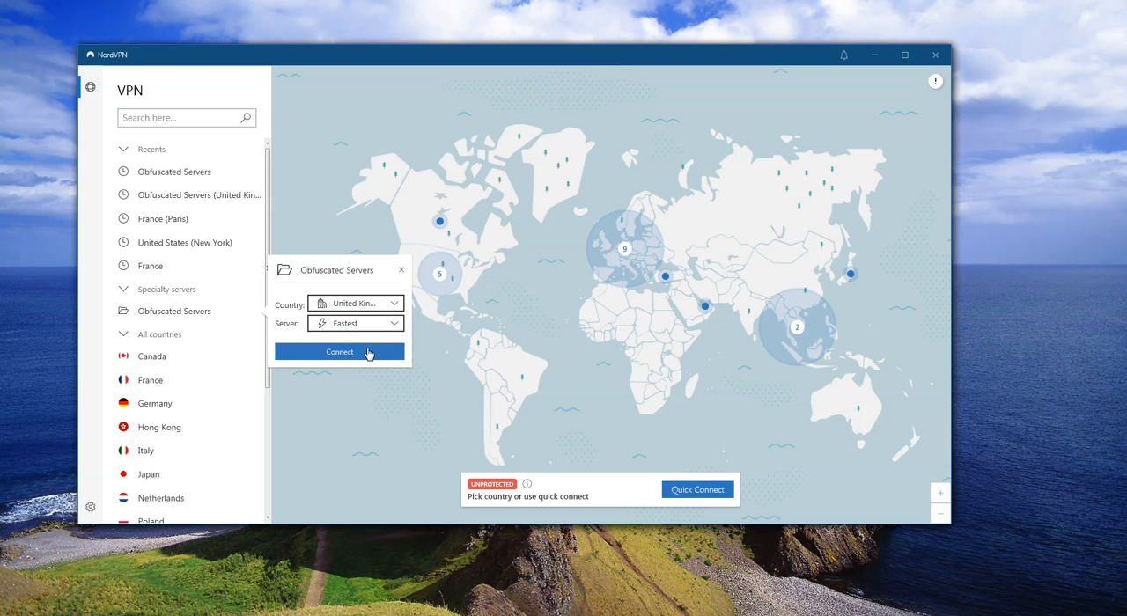
{"action": "left_click", "coordinate": [338, 352]}
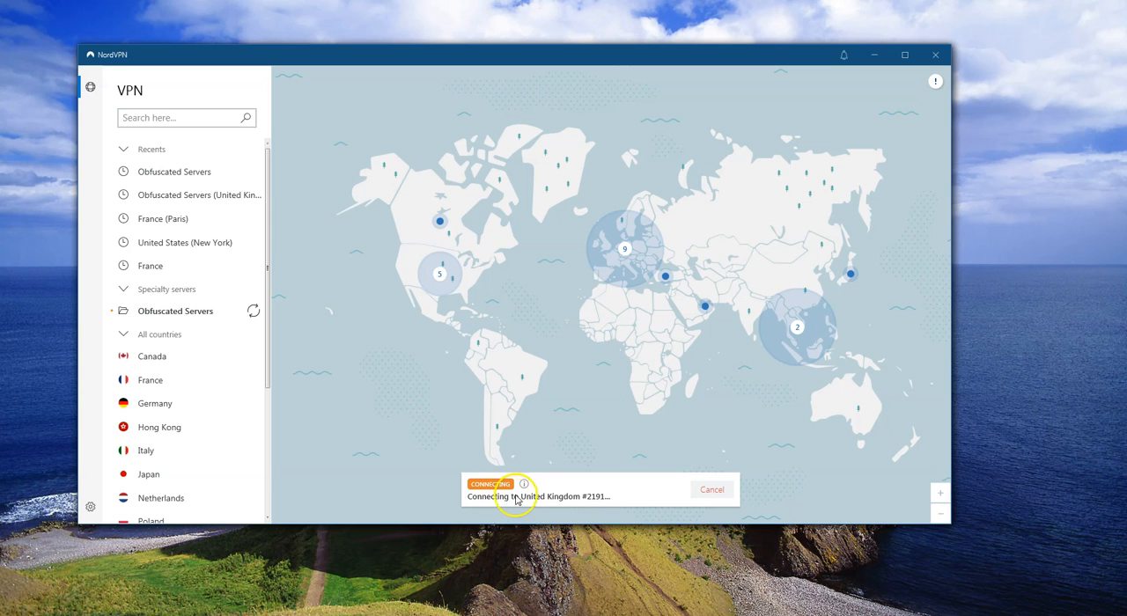
{"action": "mouse_move", "coordinate": [613, 504]}
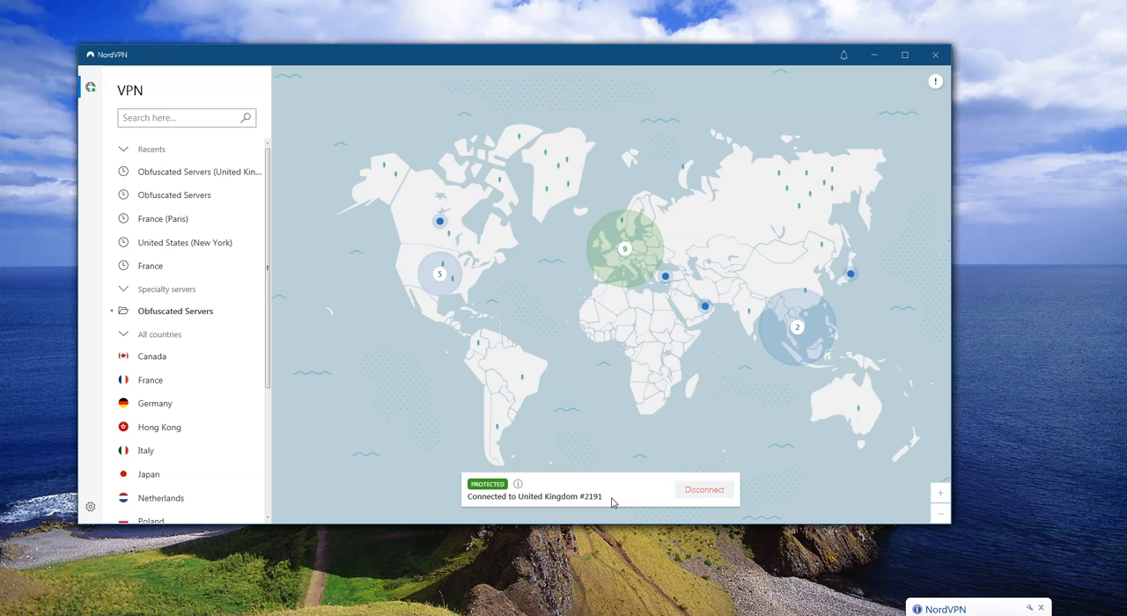
{"action": "mouse_move", "coordinate": [479, 532]}
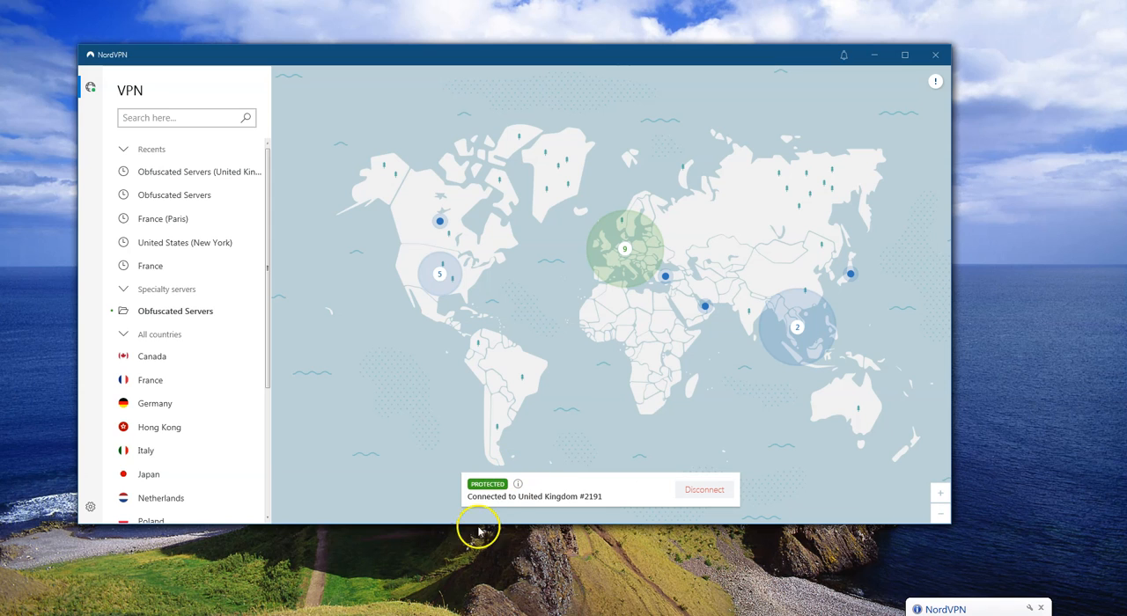
{"action": "mouse_move", "coordinate": [866, 48]}
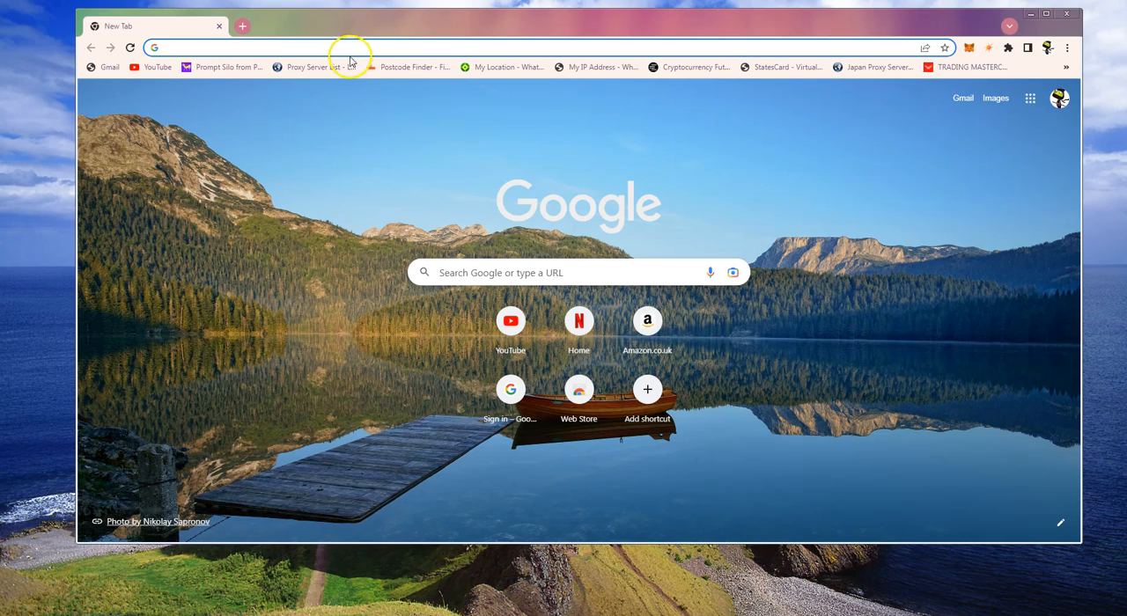
{"action": "mouse_move", "coordinate": [572, 157]}
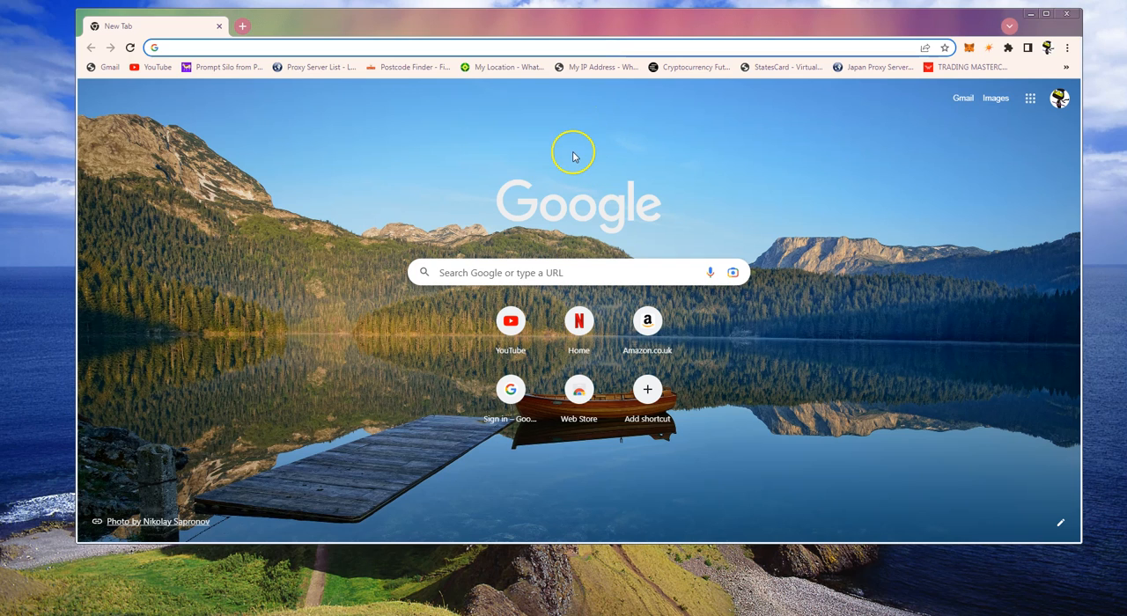
- Go to bbc.co.uk, reach Doctor Who on iPlayer and start the Christmas Special
{"action": "type", "text": "bbc.co.uk/iplayer"}
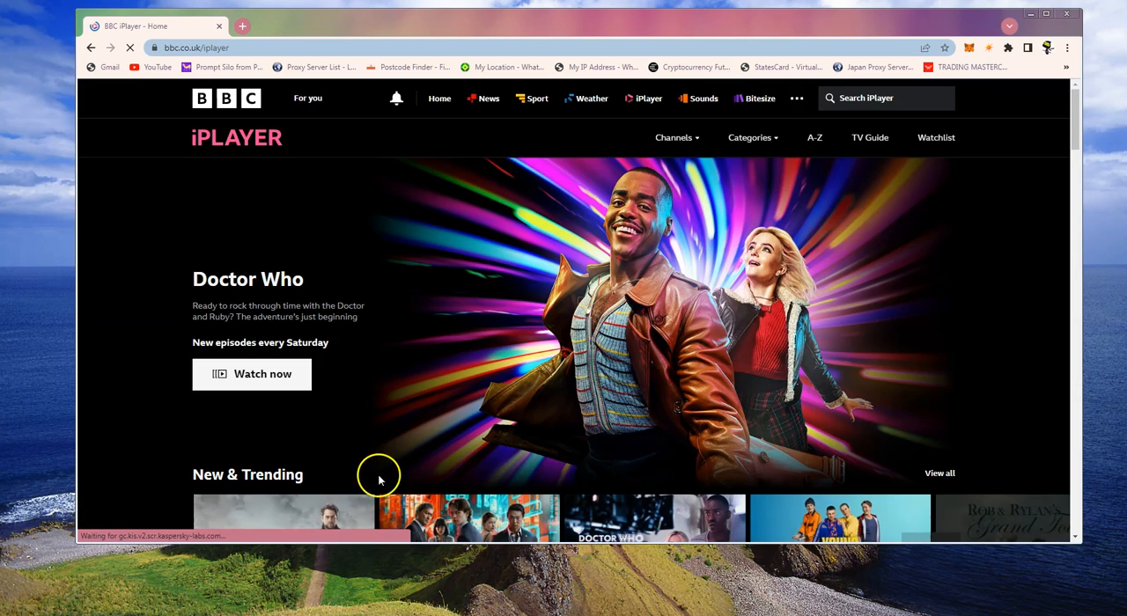
{"action": "mouse_move", "coordinate": [257, 438]}
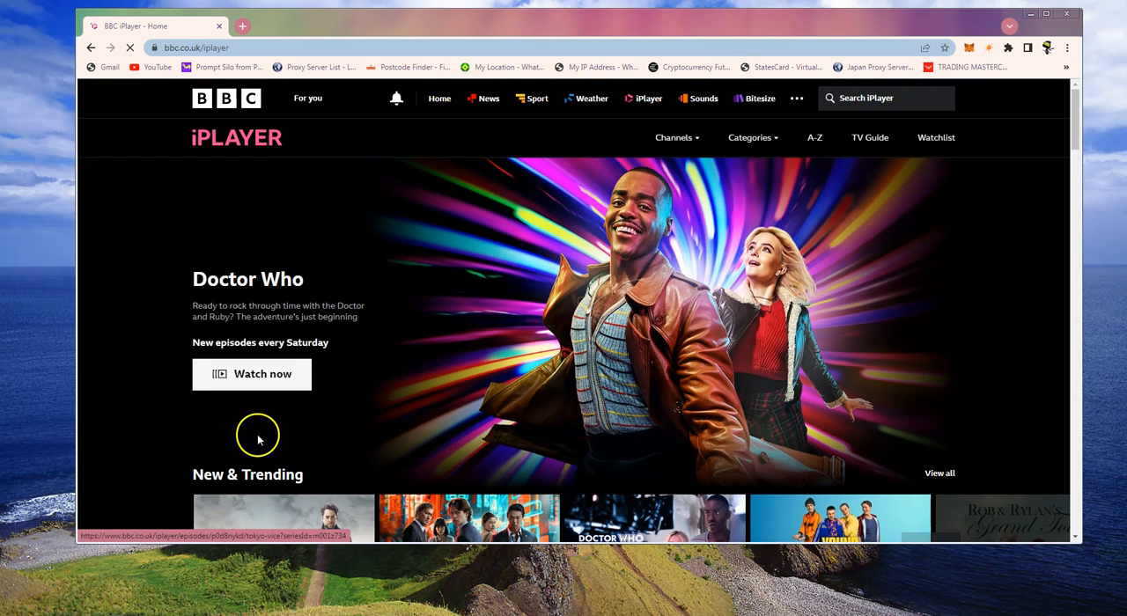
{"action": "left_click", "coordinate": [250, 373]}
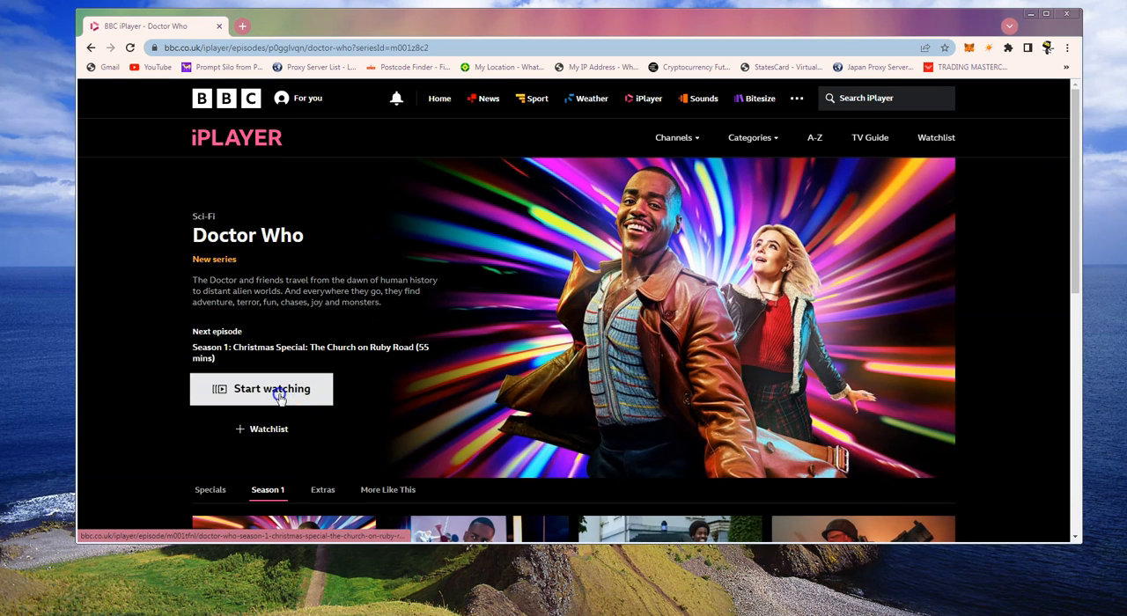
{"action": "left_click", "coordinate": [271, 387]}
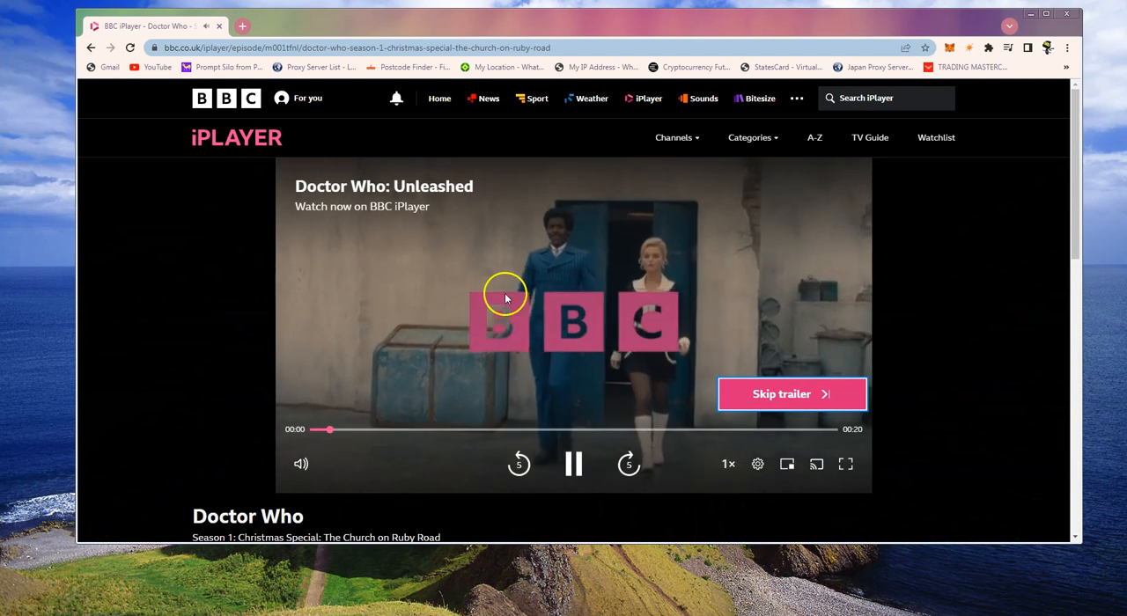
- Skip the trailer so The Church on Ruby Road episode begins playing
{"action": "left_click", "coordinate": [791, 394]}
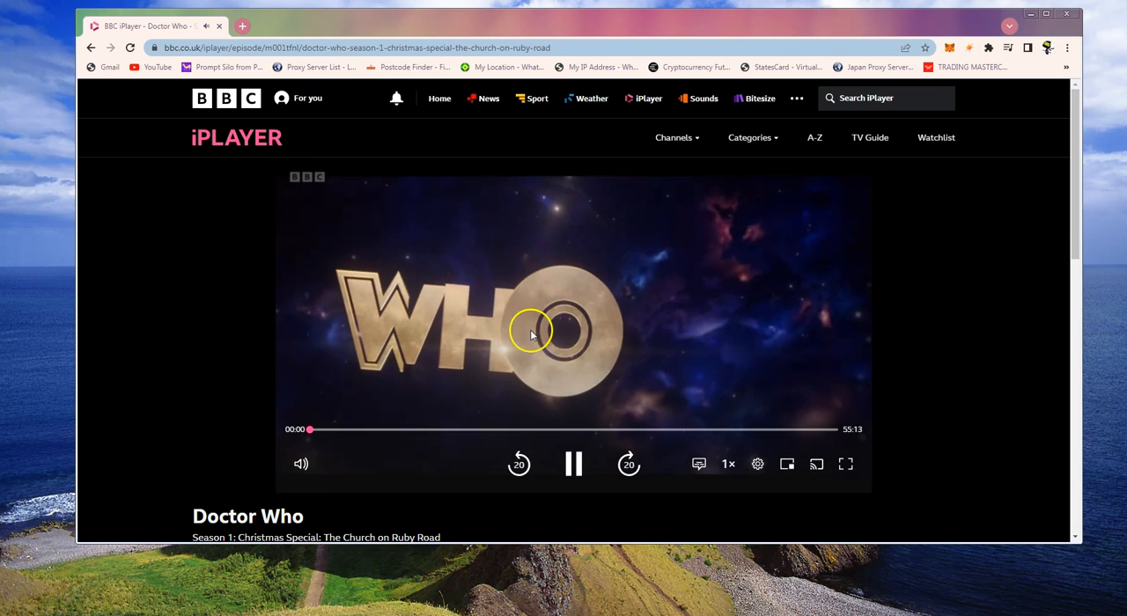
{"action": "mouse_move", "coordinate": [419, 384]}
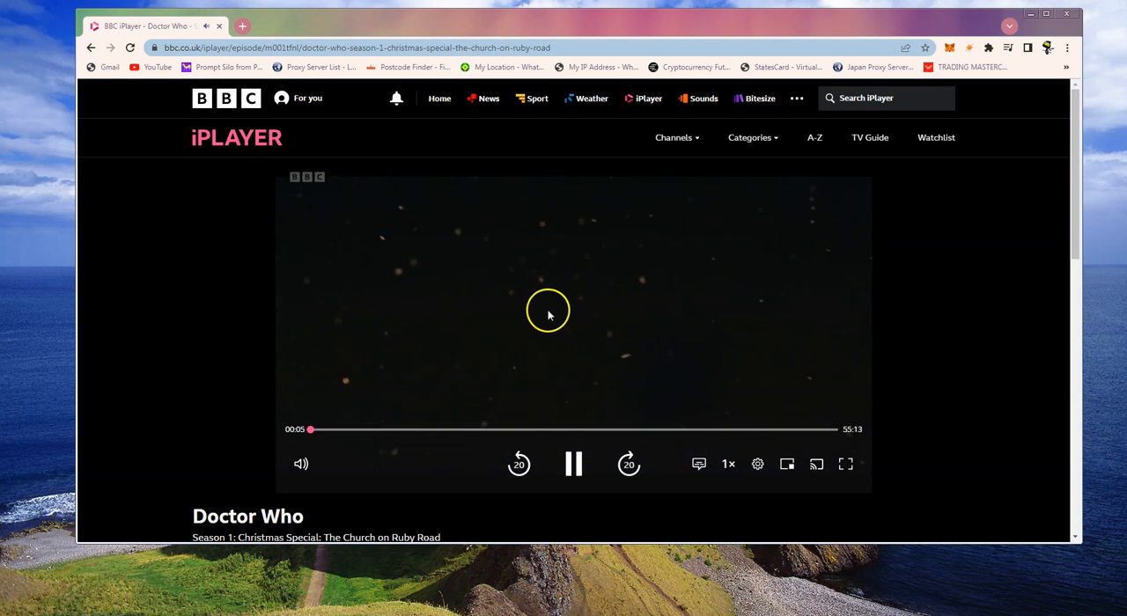
{"action": "mouse_move", "coordinate": [588, 379]}
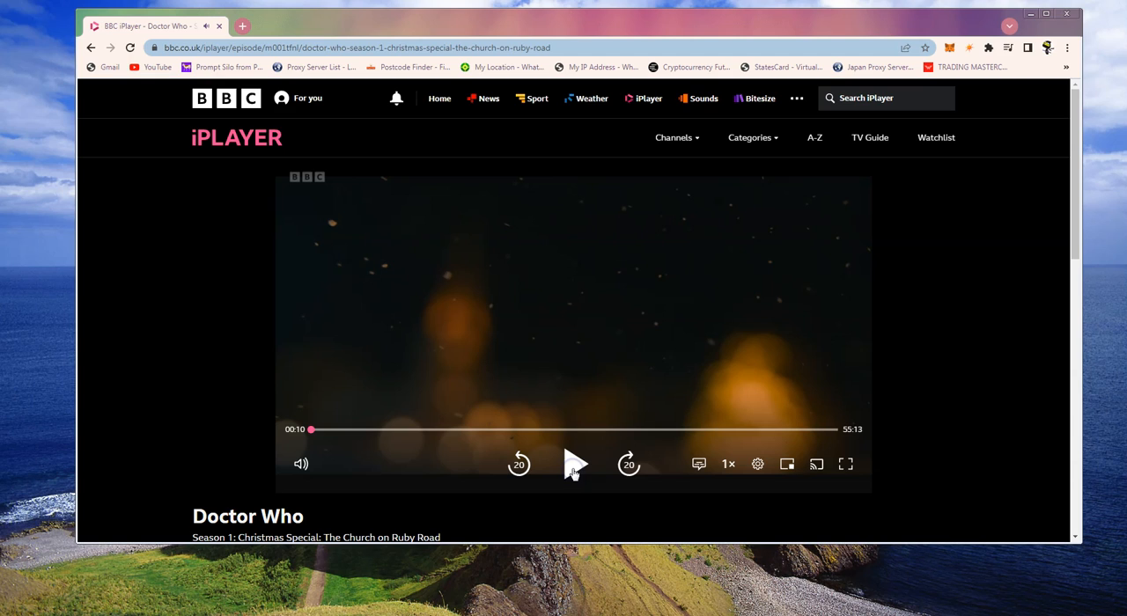
{"action": "mouse_move", "coordinate": [574, 464]}
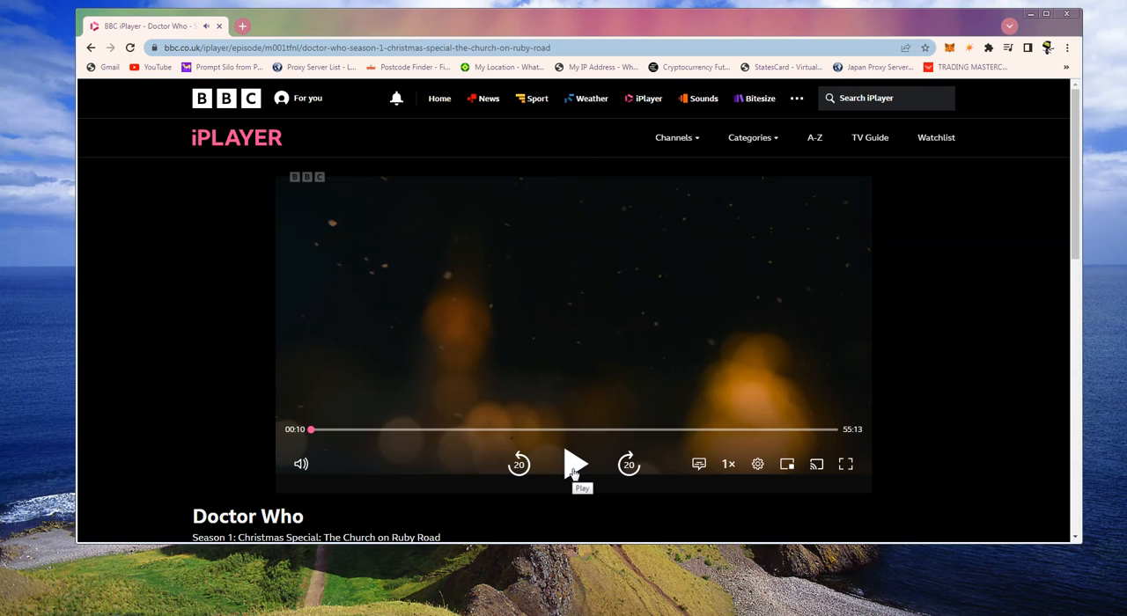
{"action": "mouse_move", "coordinate": [368, 373]}
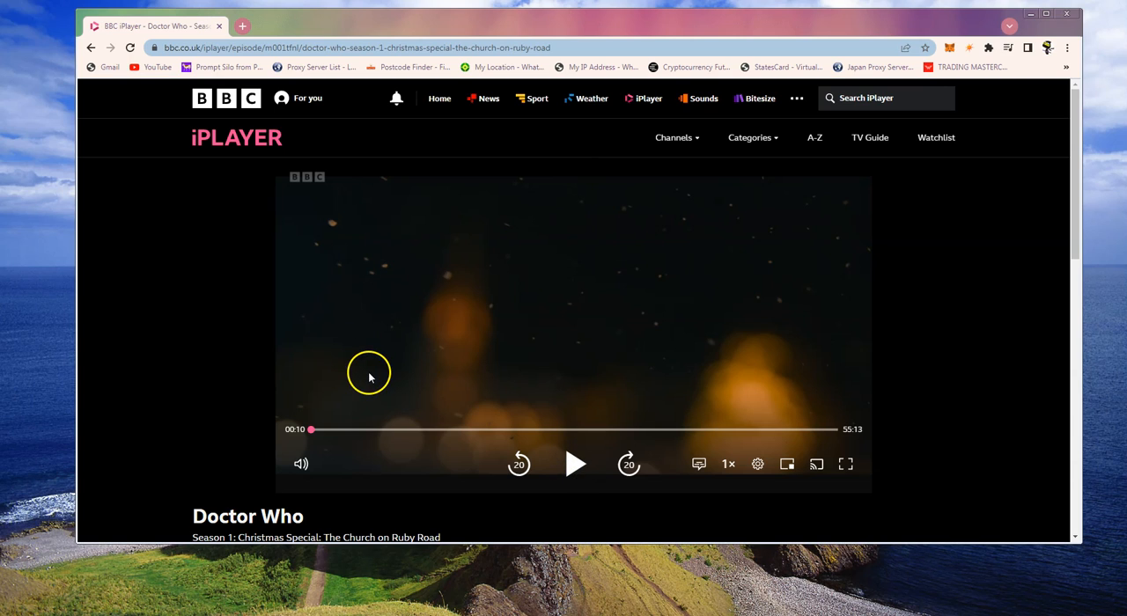
{"action": "mouse_move", "coordinate": [380, 342]}
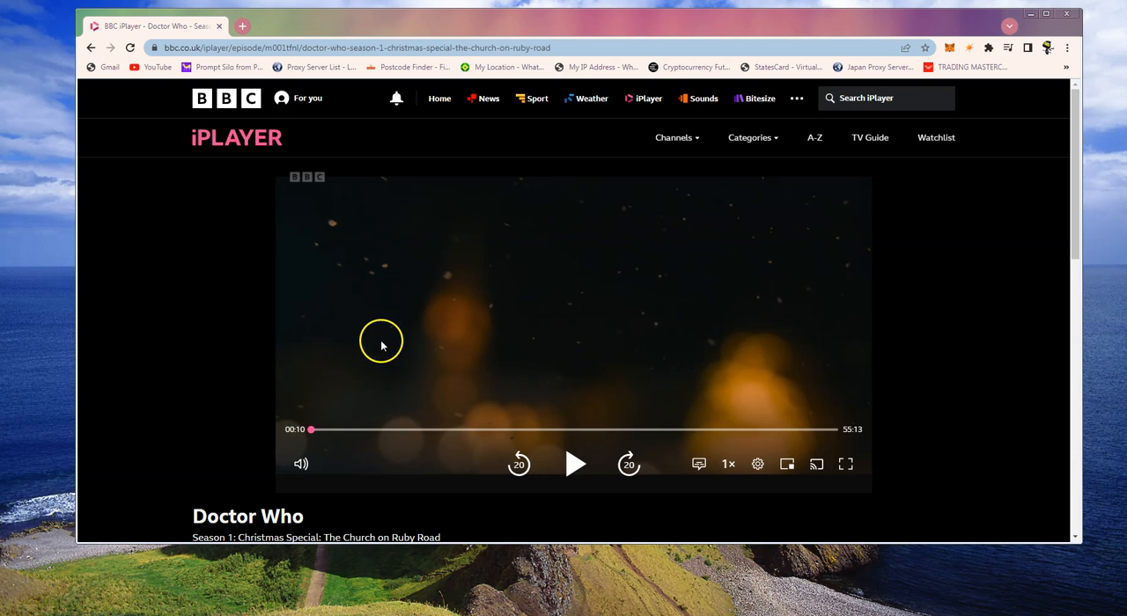
{"action": "mouse_move", "coordinate": [377, 341]}
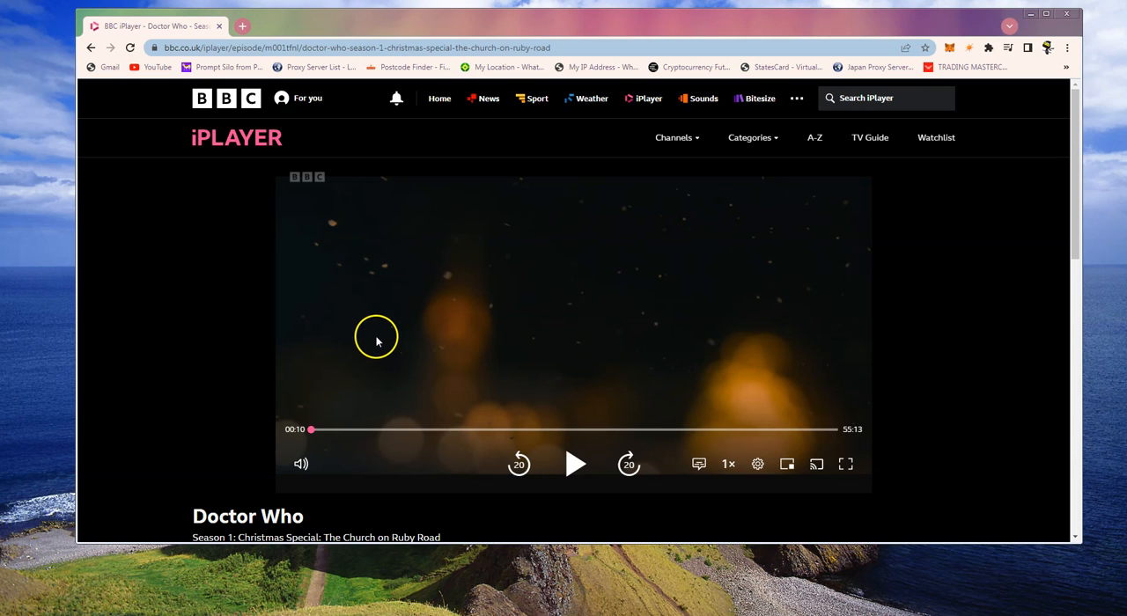
{"action": "mouse_move", "coordinate": [829, 297]}
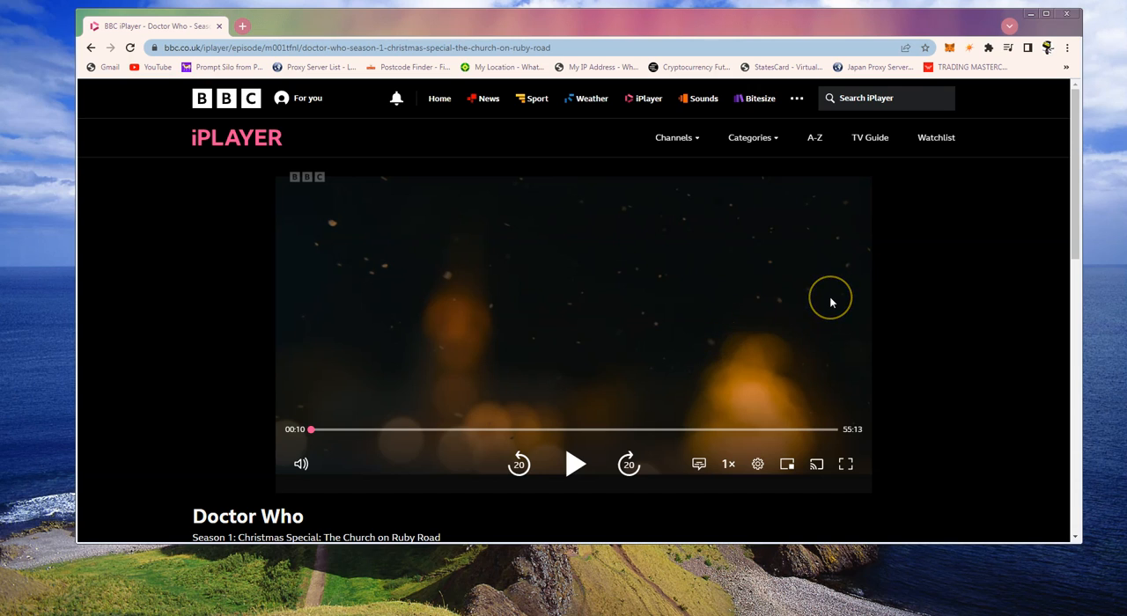